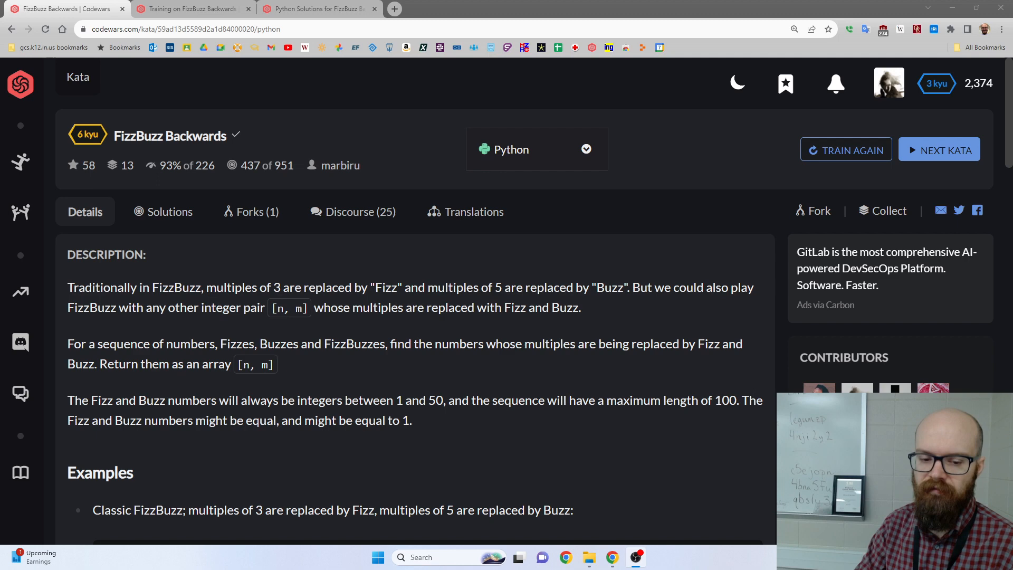
# Step: Return to the FizzBuzz Backwards kata training page after reading elsewhere
pyautogui.scroll(-3)
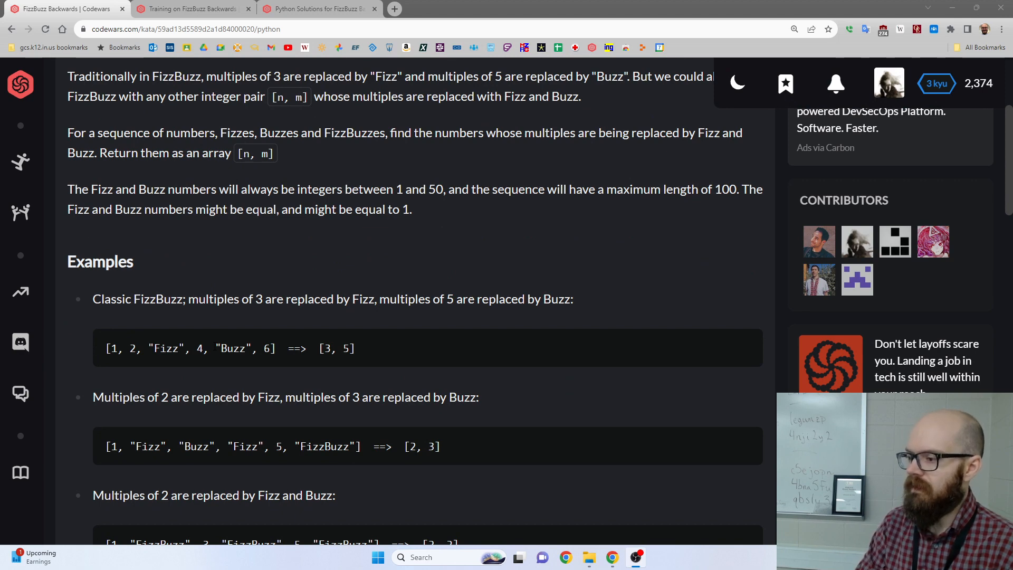
pyautogui.moveTo(342, 344)
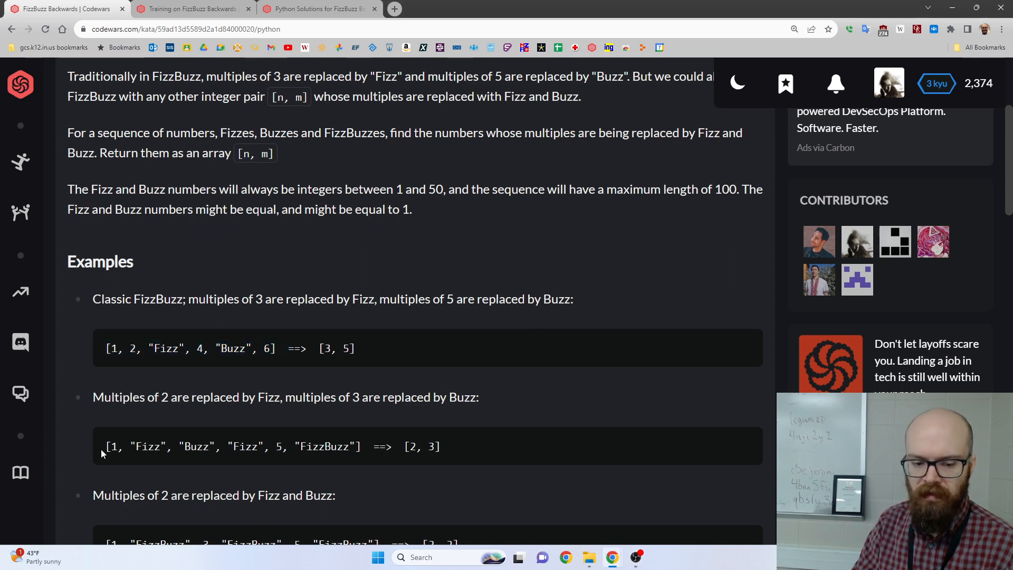
pyautogui.doubleClick(337, 348)
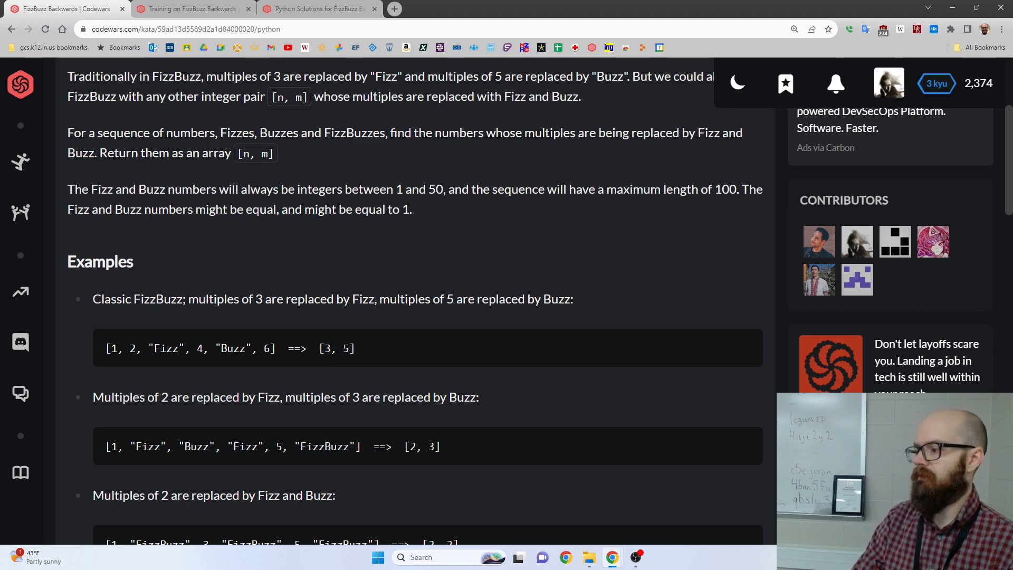
pyautogui.scroll(3)
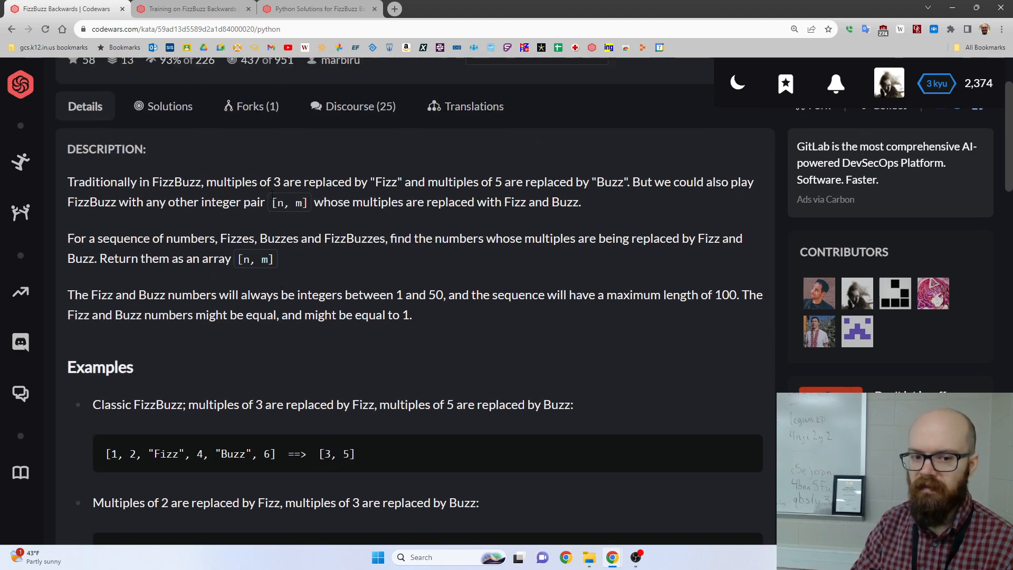
pyautogui.scroll(-3)
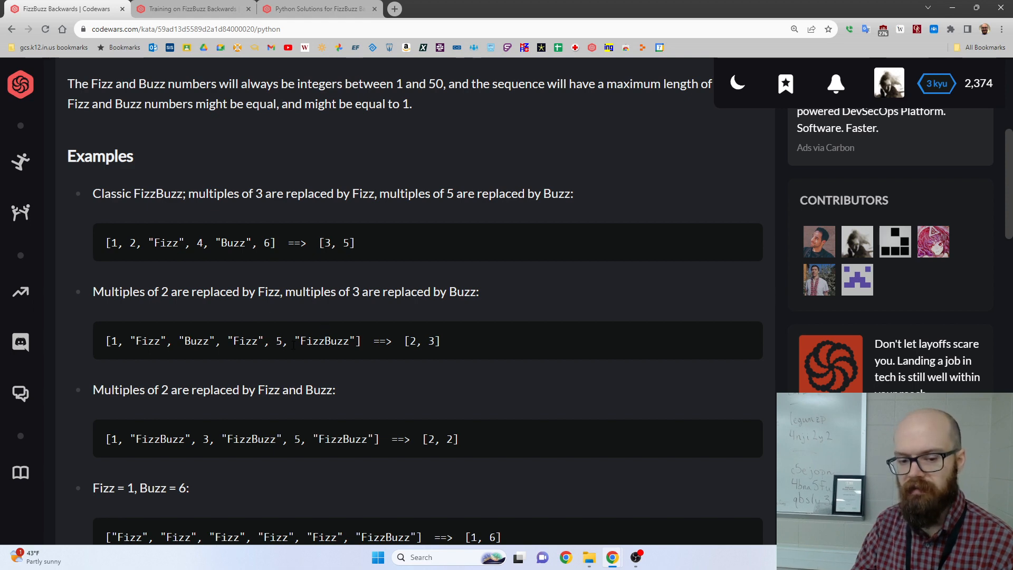
pyautogui.doubleClick(327, 341)
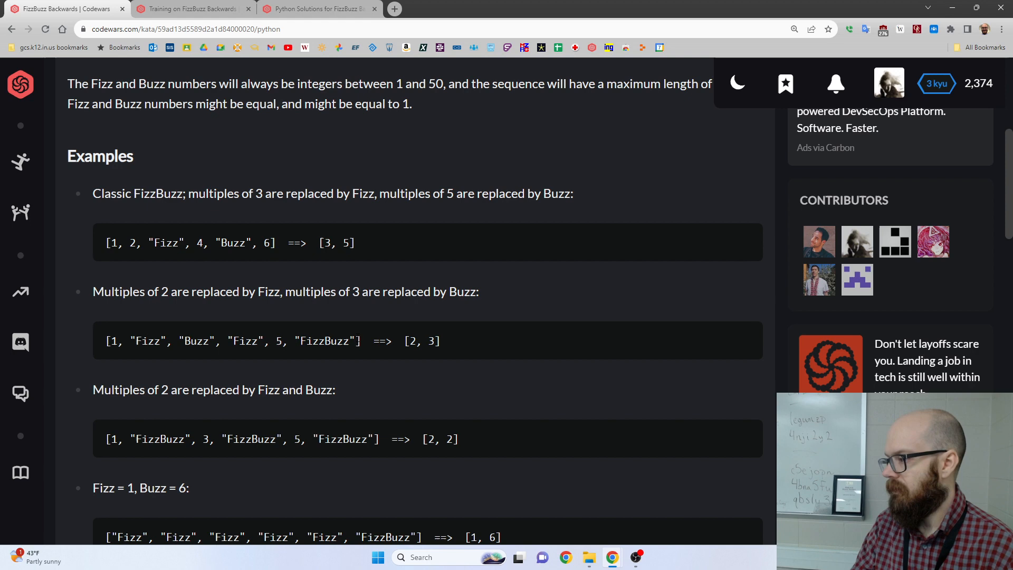
pyautogui.moveTo(259, 308)
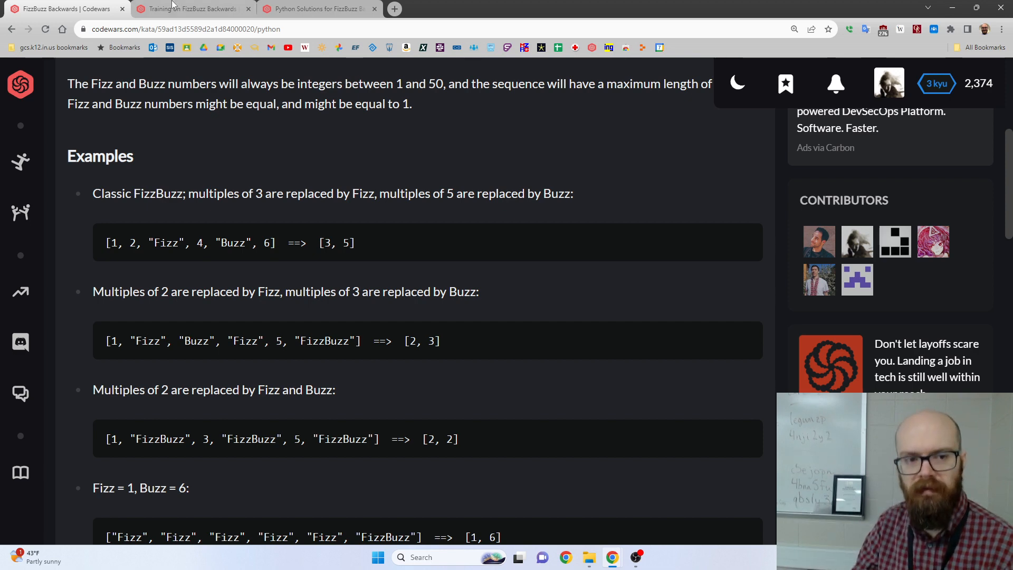
pyautogui.click(191, 8)
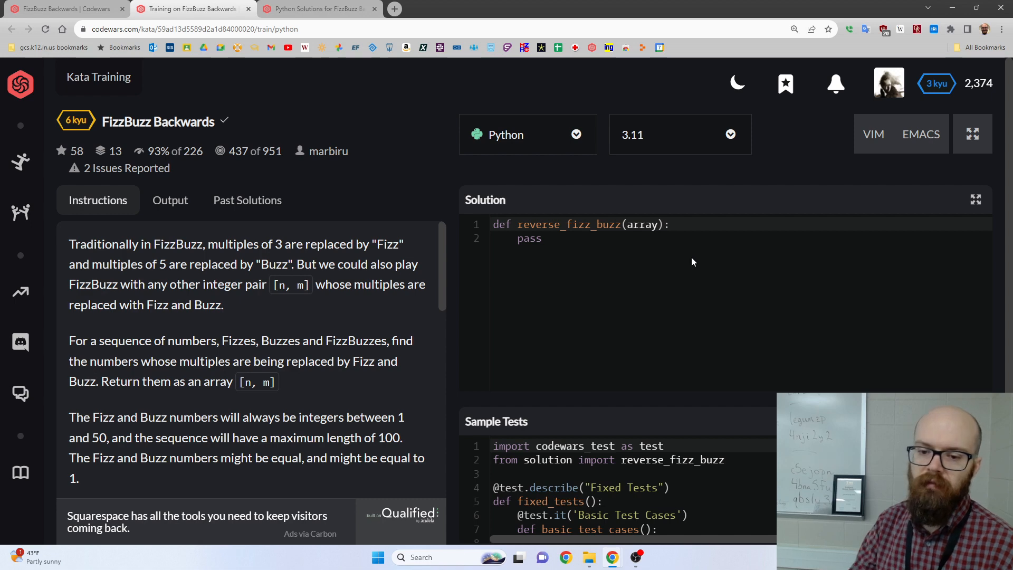
# Step: Replace the pass placeholder in the Solution editor with n, m = 0, 0
pyautogui.doubleClick(529, 239)
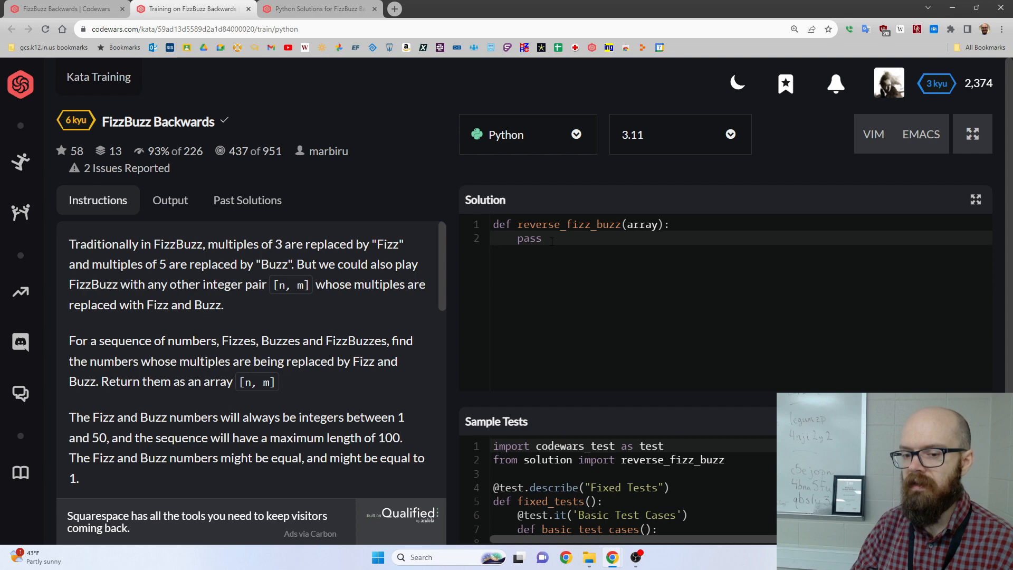
pyautogui.doubleClick(529, 239)
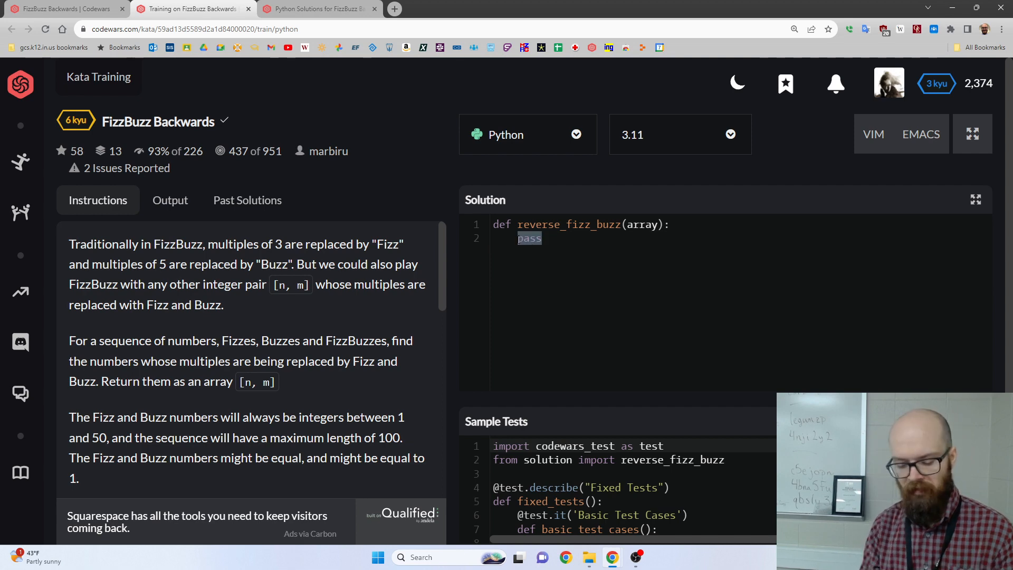
pyautogui.write('n,')
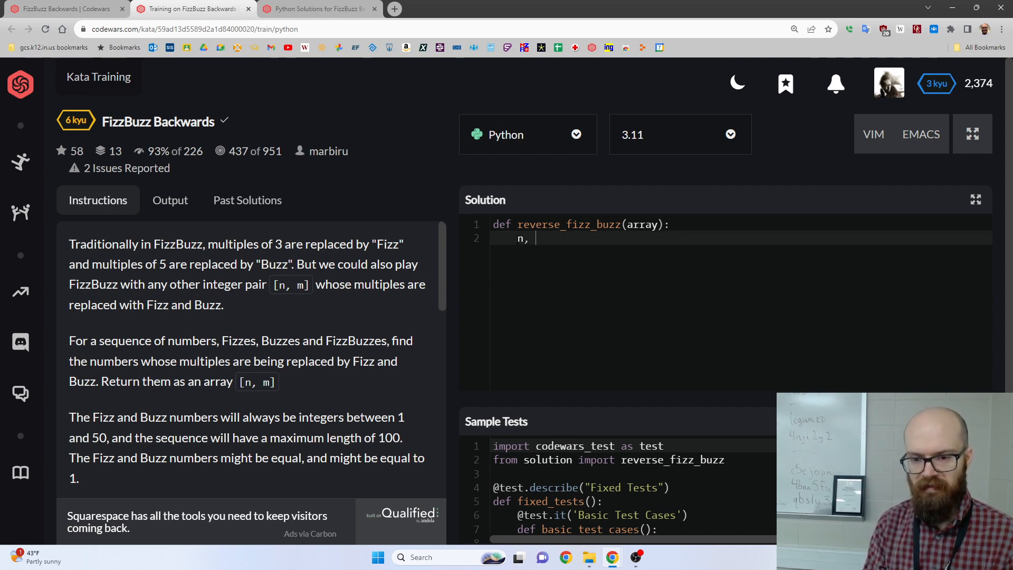
pyautogui.write('m =')
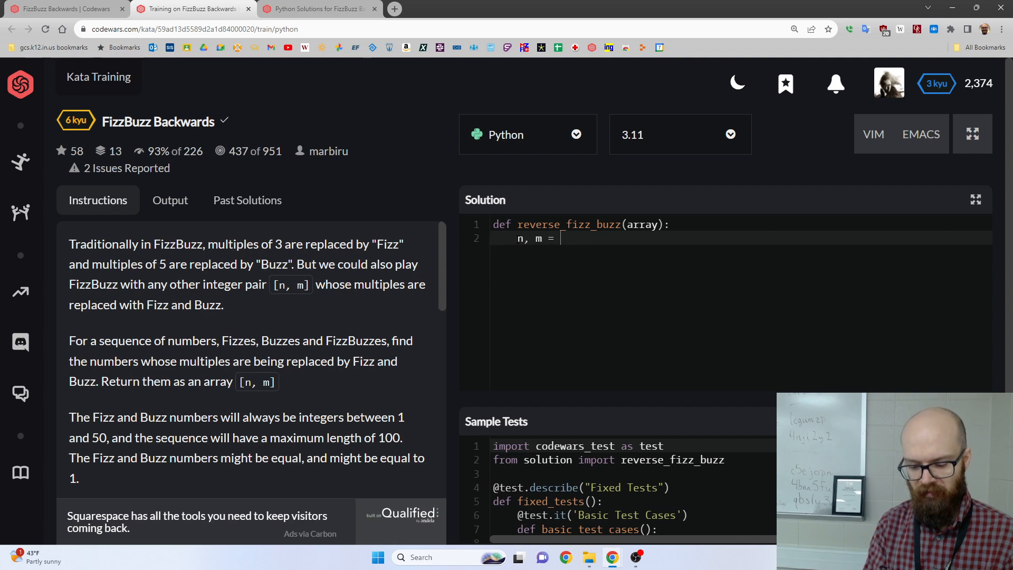
pyautogui.write('0, 0')
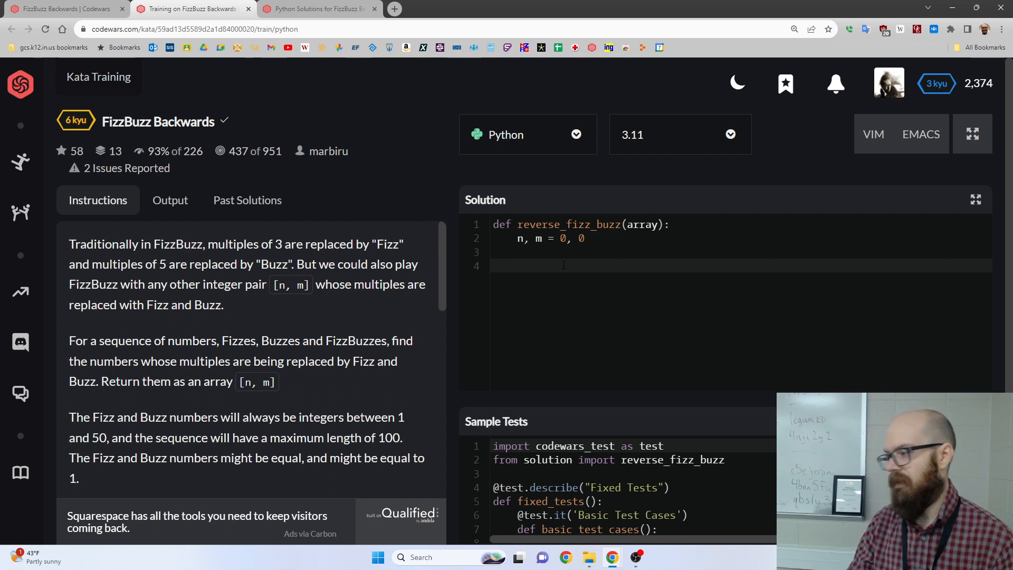
# Step: Write the loop for i, x in enumerate(array, 1): and begin a match line inside it
pyautogui.write('for')
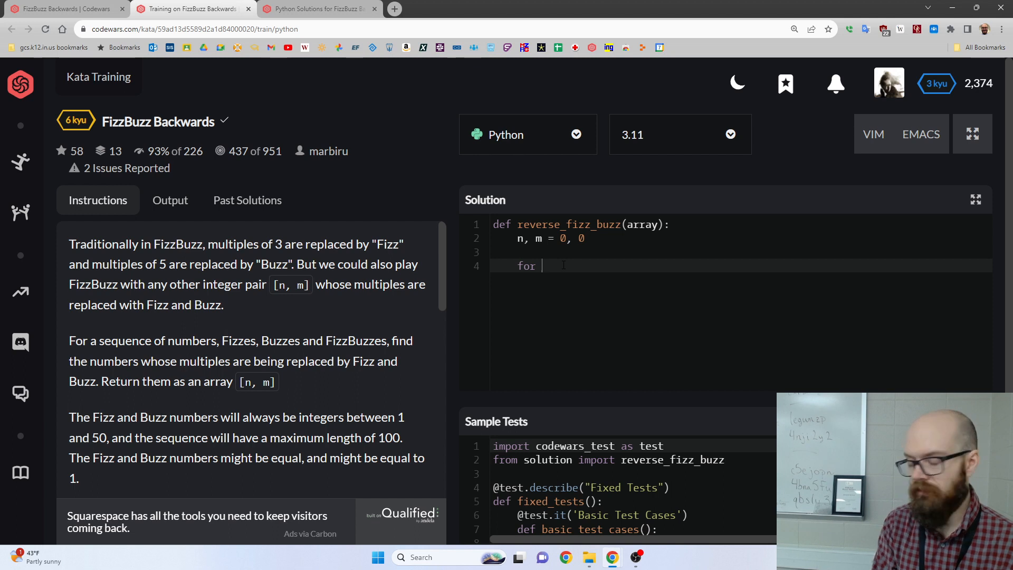
pyautogui.write('i,')
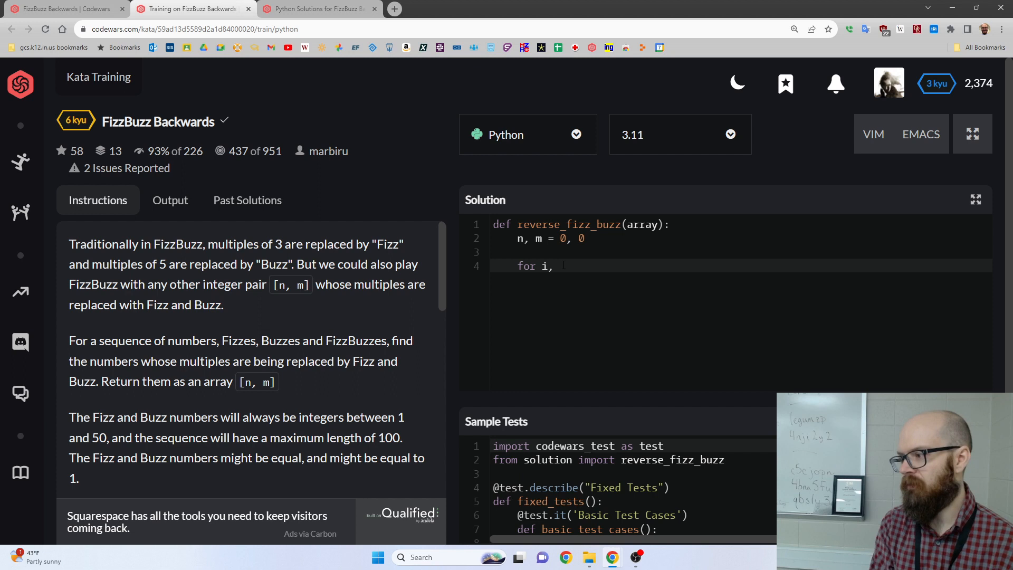
pyautogui.write('", "')
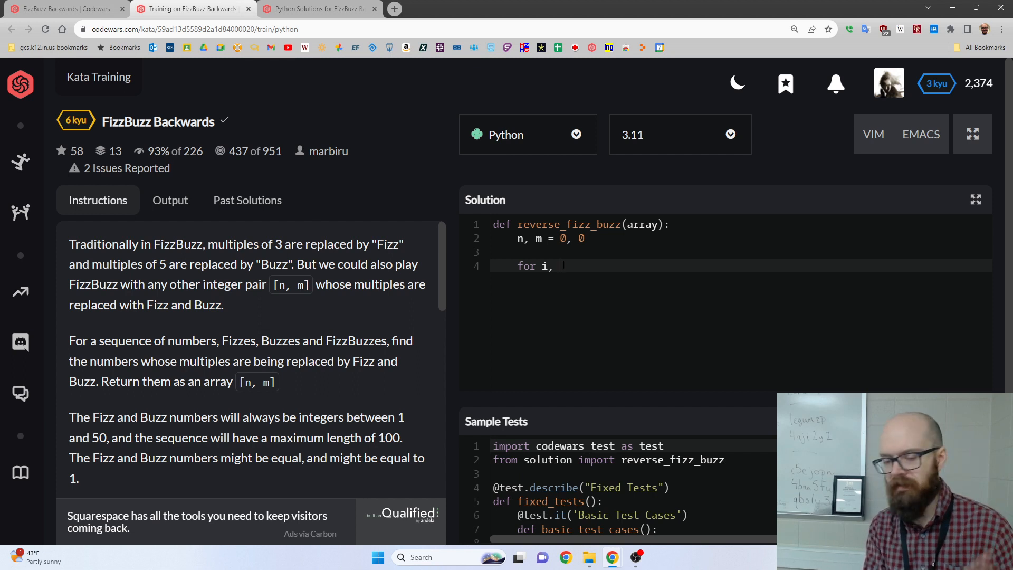
pyautogui.write('x')
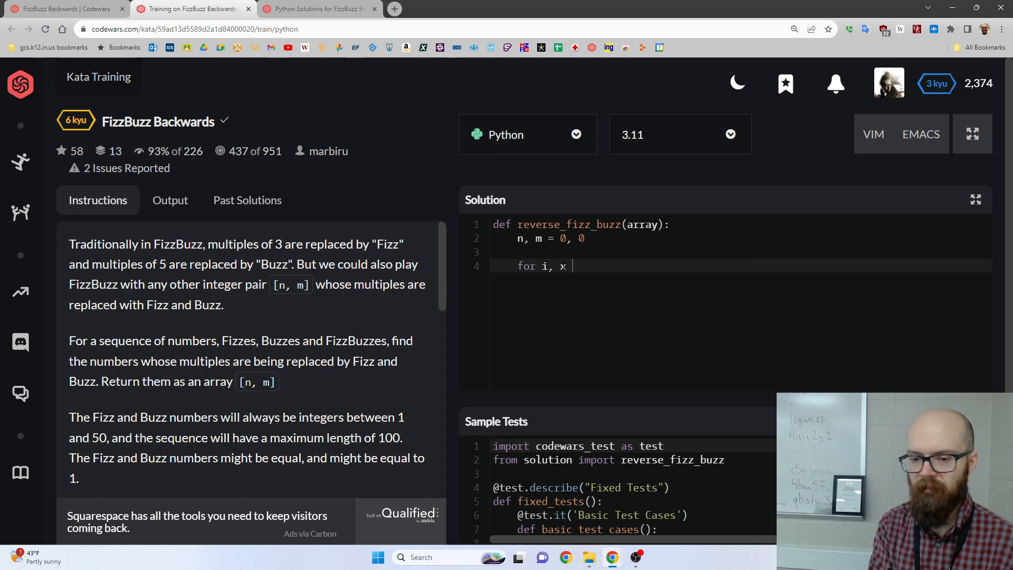
pyautogui.write('in enumerate(array, 1):')
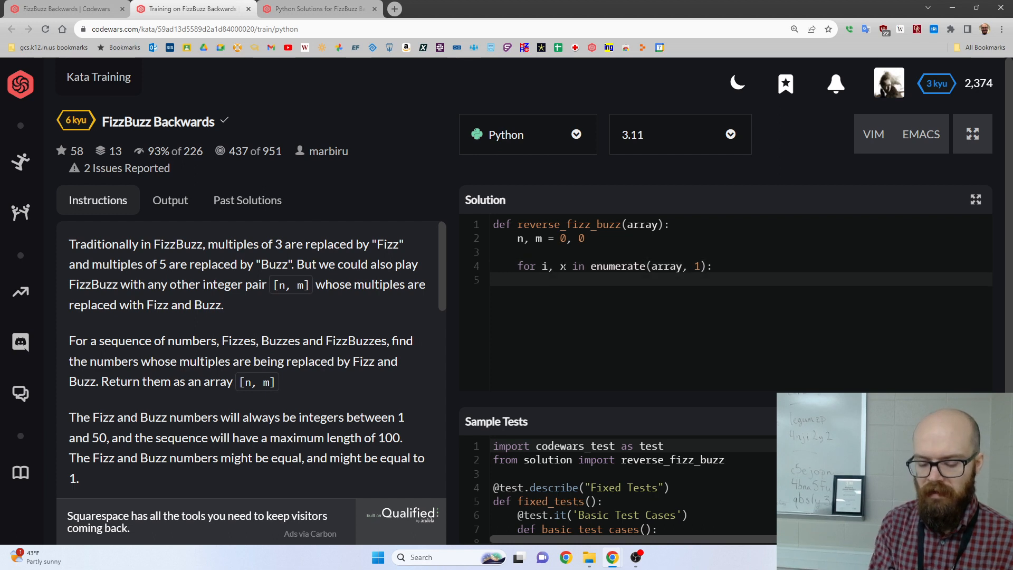
pyautogui.write('match')
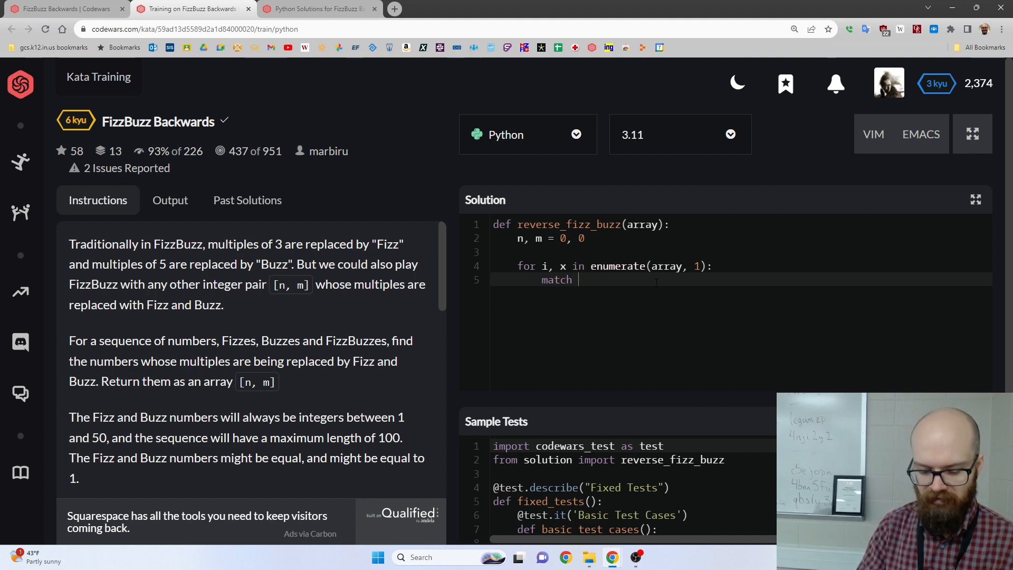
# Step: Complete the match subject as match [x, n, m]: ready for case clauses
pyautogui.write('x, n, m]:')
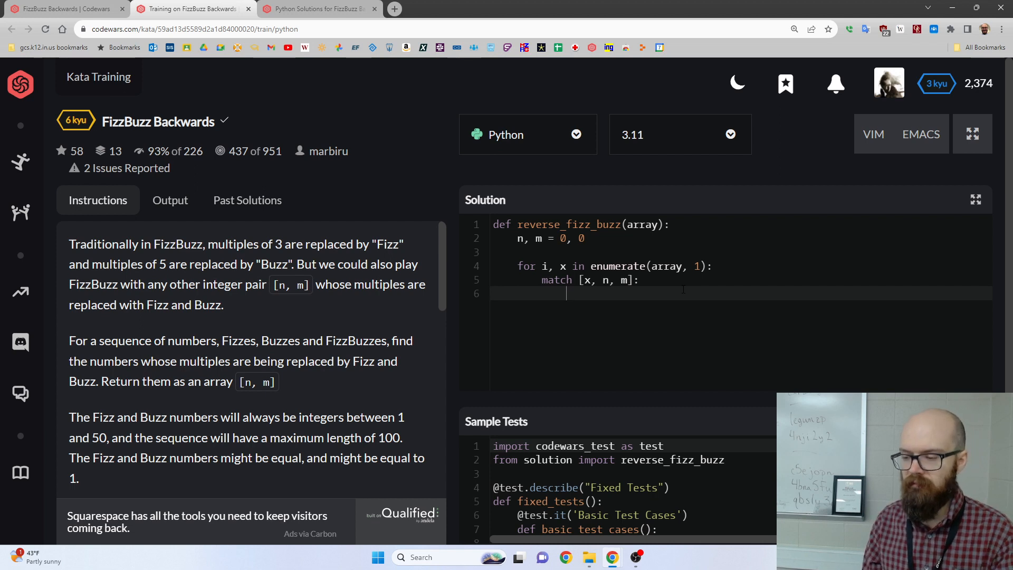
# Step: Write case ["FizzBuzz", 0, 0]: n = m = i and start the next case
pyautogui.write('case')
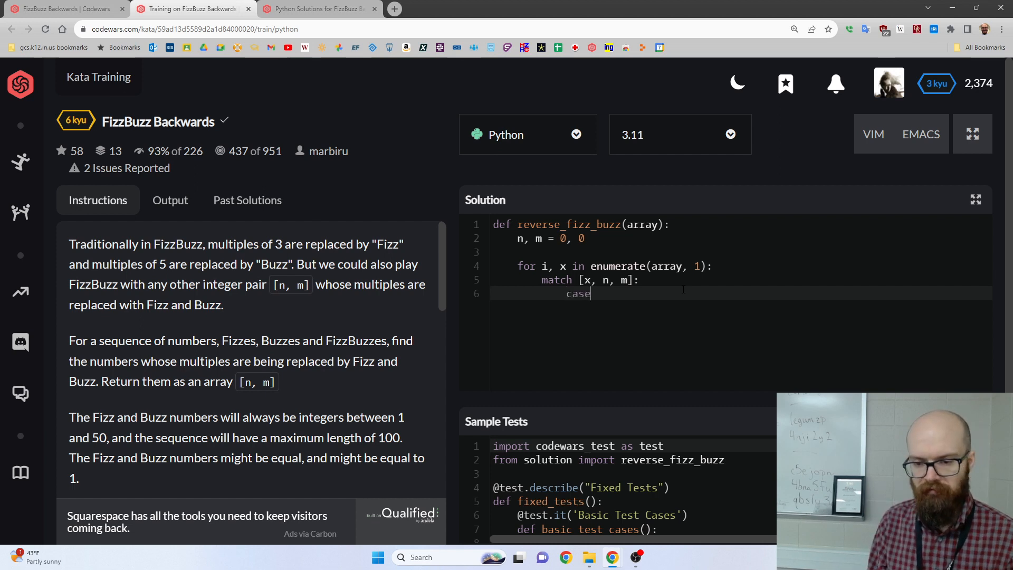
pyautogui.write('[]')
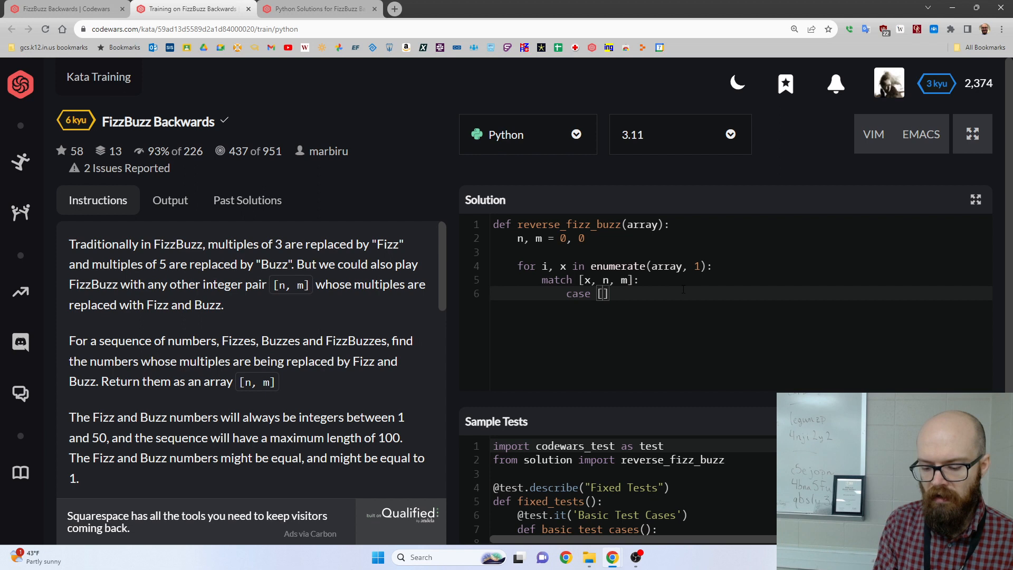
pyautogui.write('"FizzBuzz",')
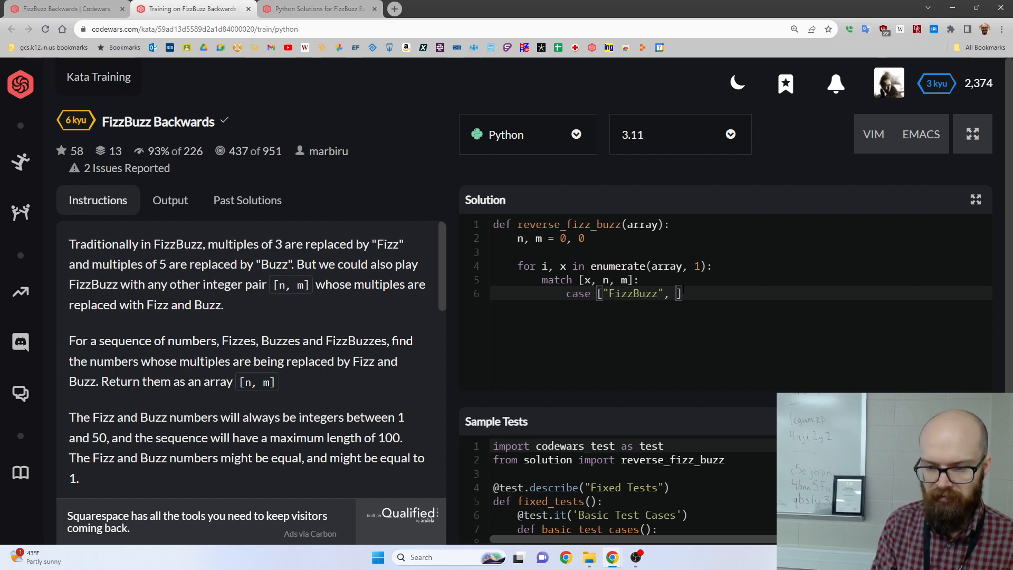
pyautogui.write('0, 0')
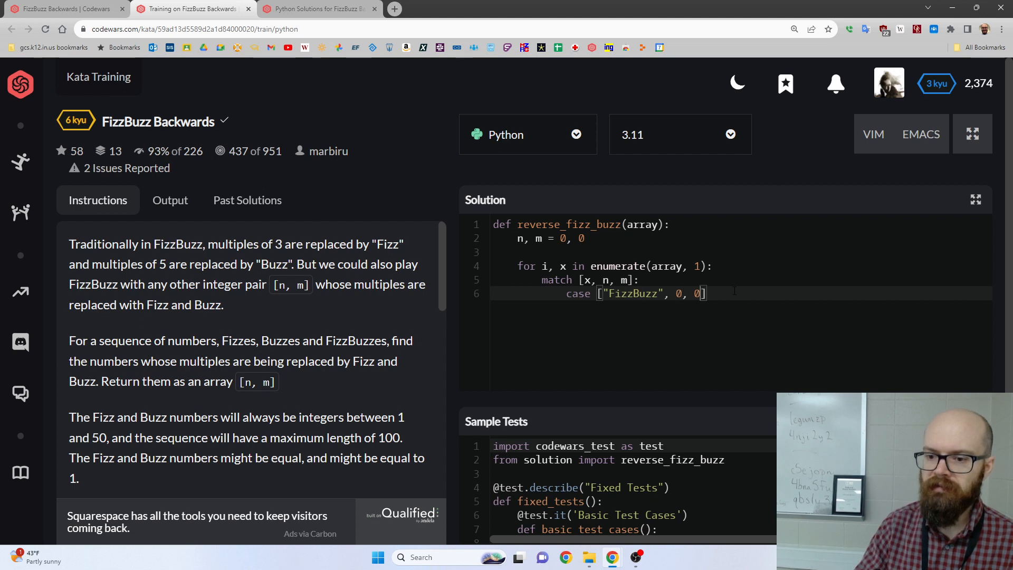
pyautogui.write(':')
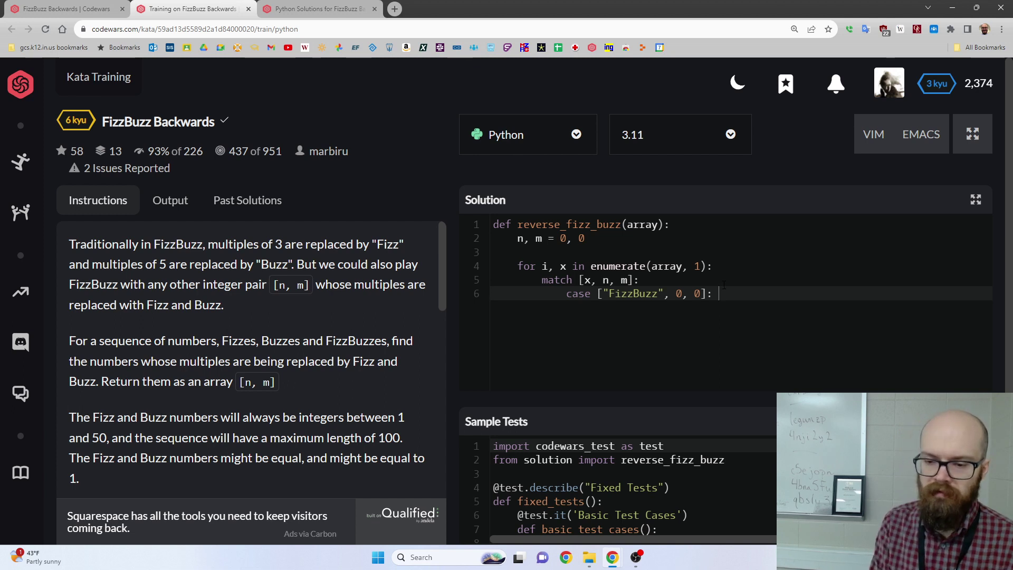
pyautogui.write('n = m = i')
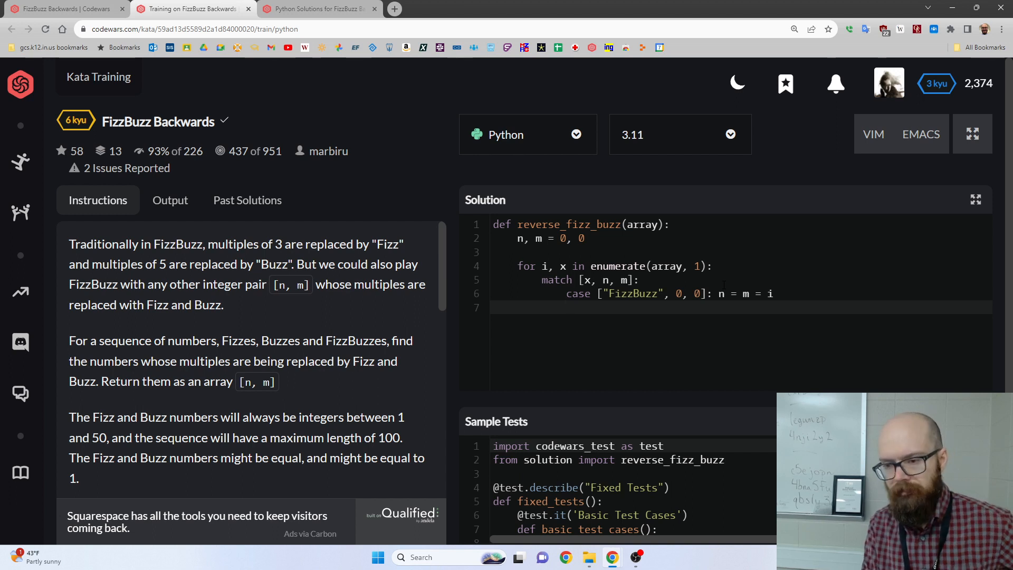
pyautogui.write('case ["Fizz"')
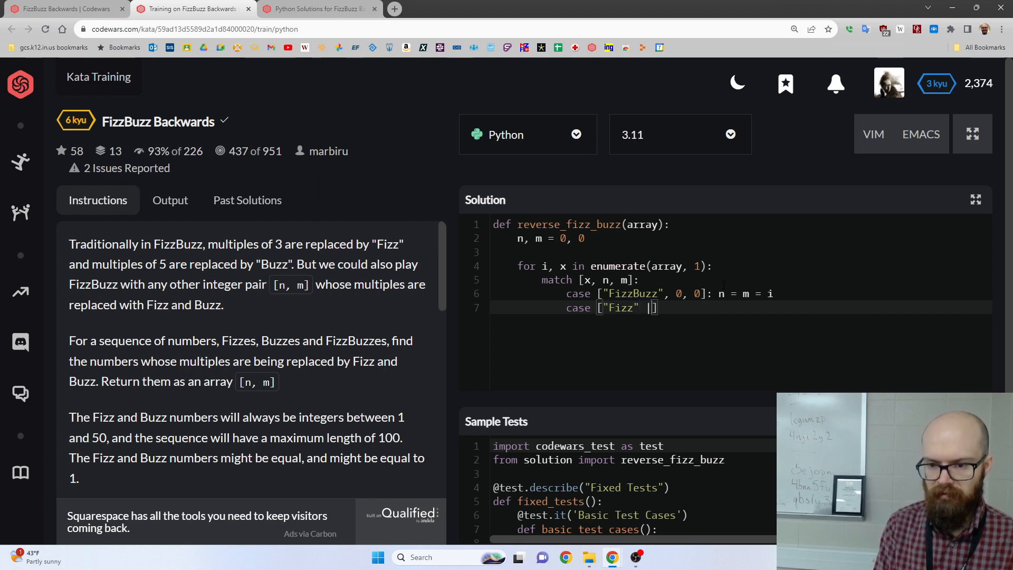
# Step: Write the "Fizz" | "FizzBuzz" pattern for the second case
pyautogui.write('"F"')
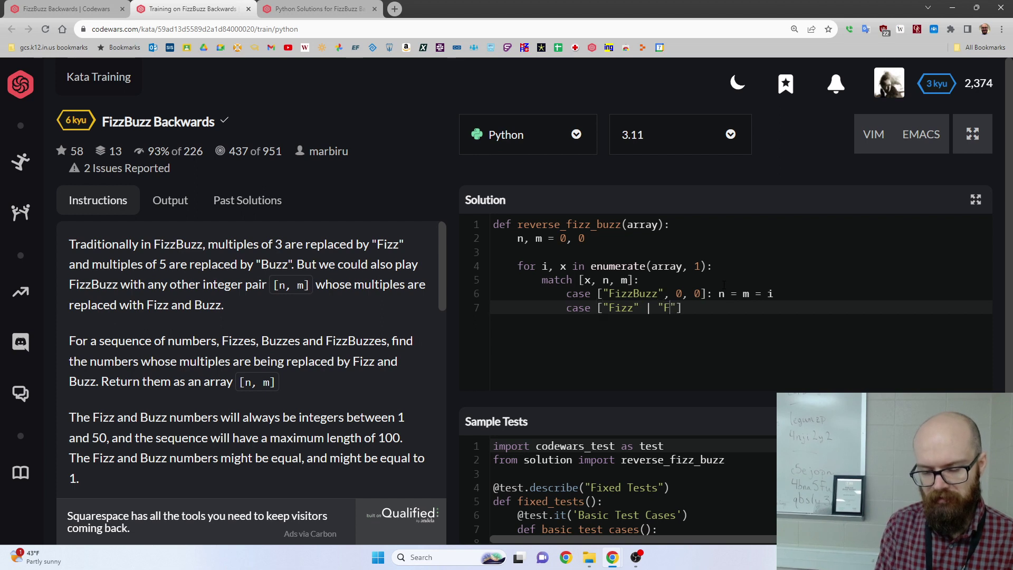
pyautogui.write('izzBuzz')
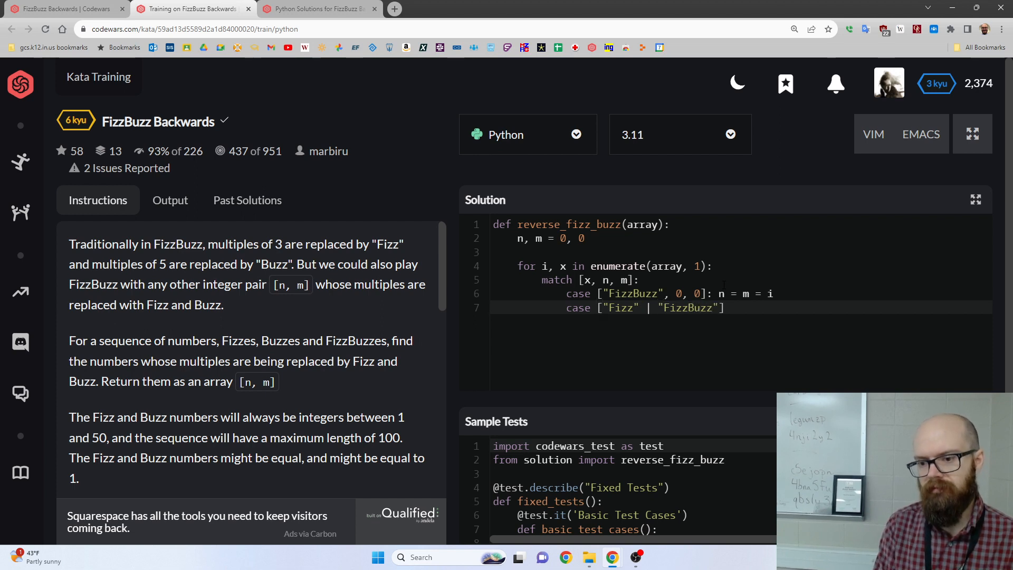
pyautogui.doubleClick(580, 294)
pyautogui.write(', ')
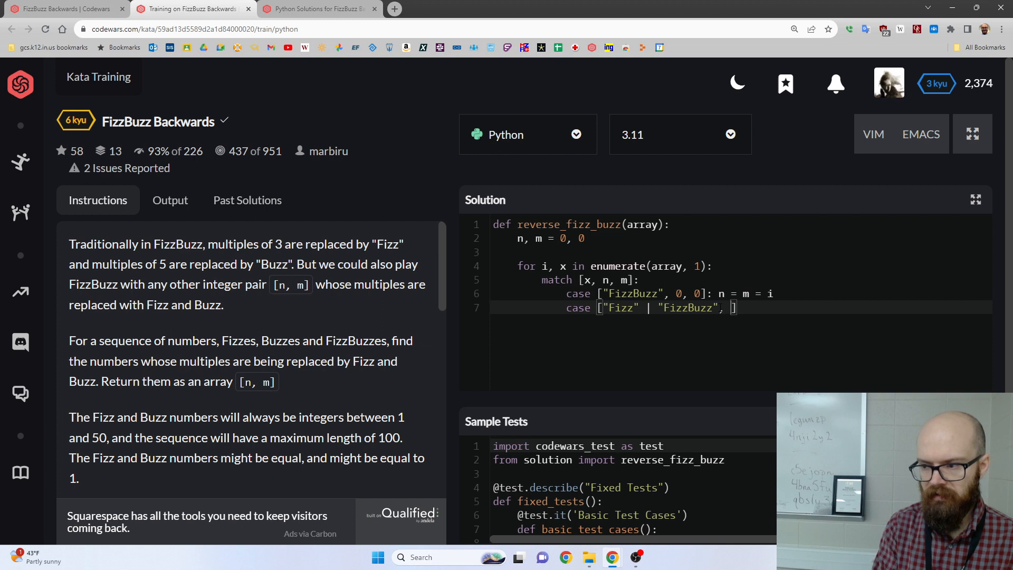
pyautogui.rightClick(724, 307)
pyautogui.write('0')
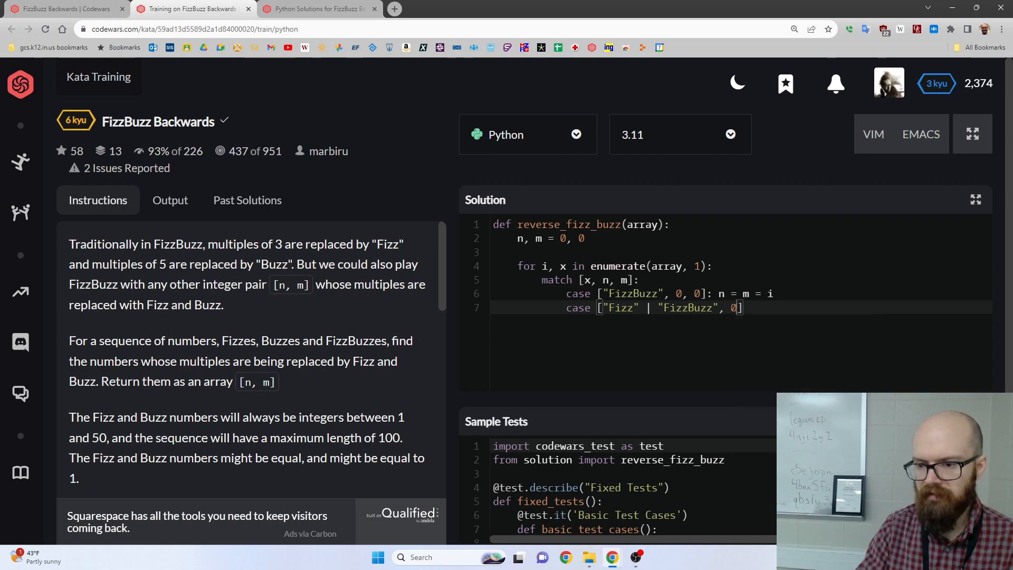
# Step: Finish the case as ["Fizz" | "FizzBuzz", 0, m]: n = i and move to the Buzz case line
pyautogui.write(', m')
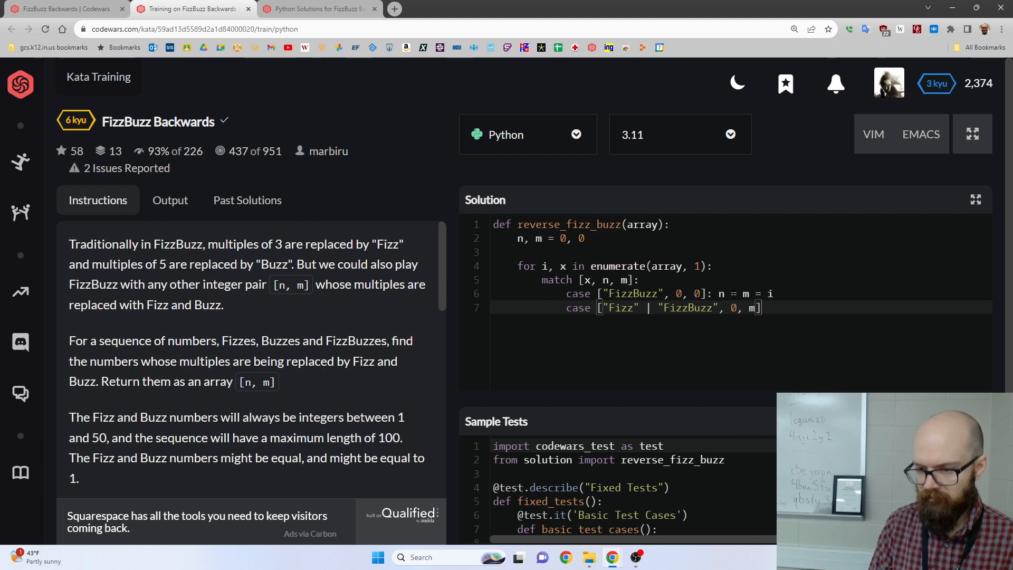
pyautogui.write(':')
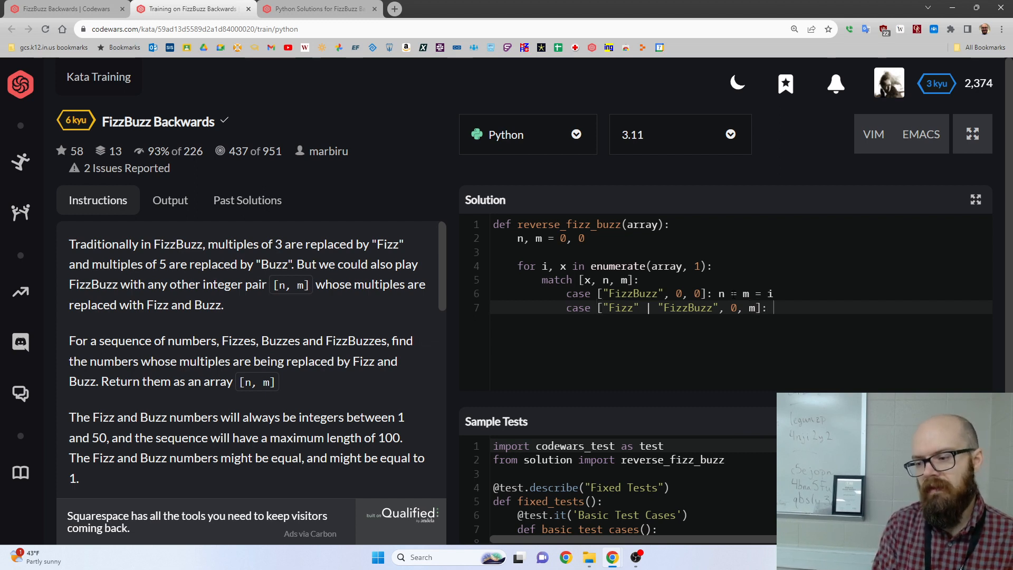
pyautogui.write('n = i')
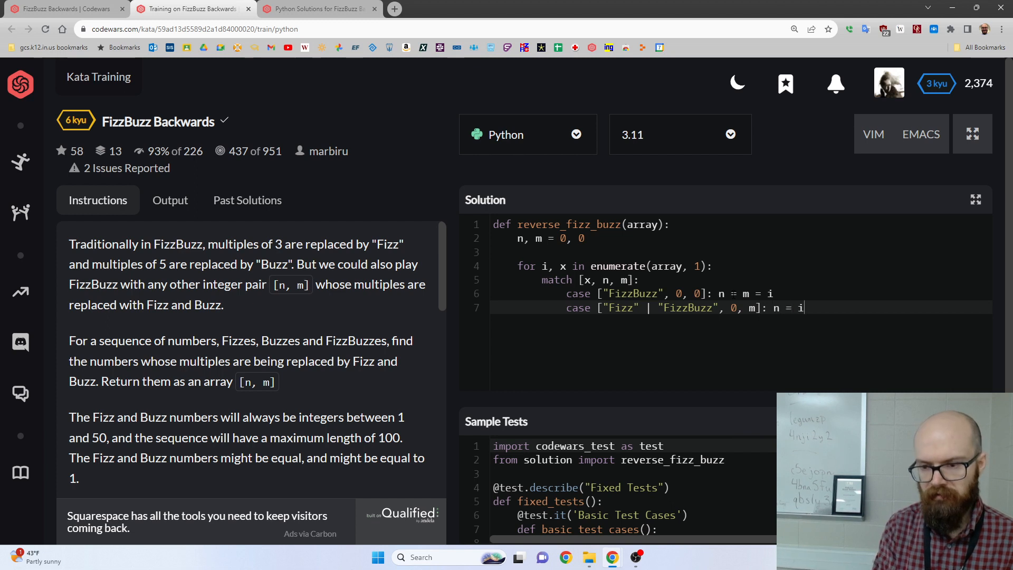
pyautogui.press('Return')
pyautogui.write('case ["Buzz" | "FizzBuzz", n, 0]: m = i')
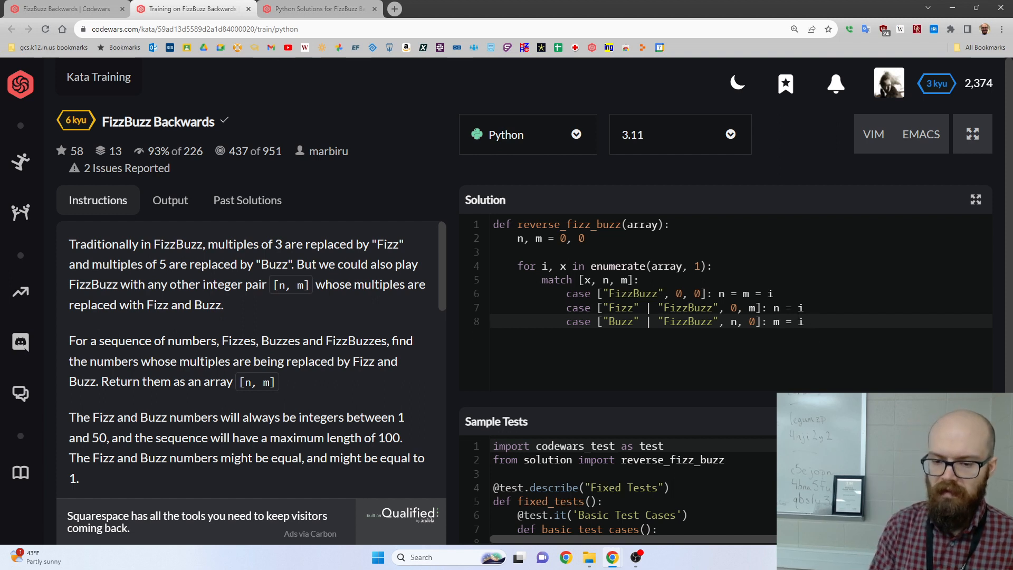
# Step: End the function with return n,m so the sample tests pass 4 of 4
pyautogui.write('return')
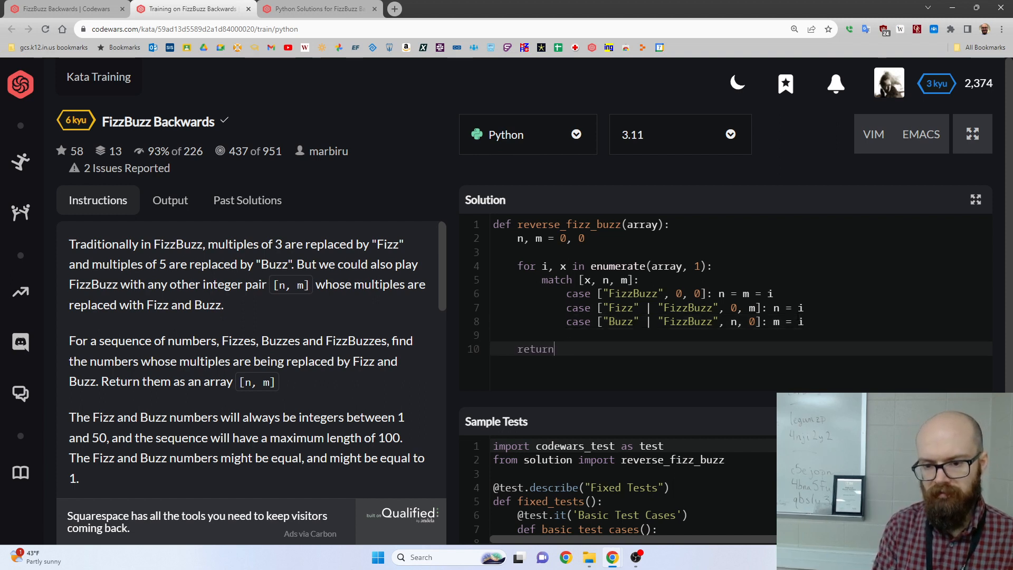
pyautogui.write('n,m')
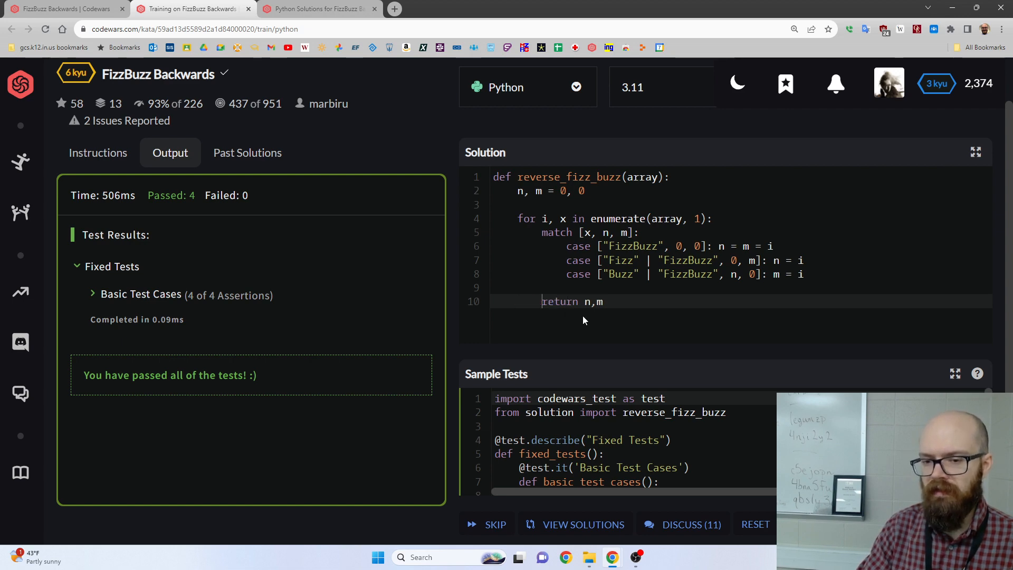
# Step: Guard the return as if n and m: return n, m, pass all 104 tests and submit
pyautogui.write('if n and')
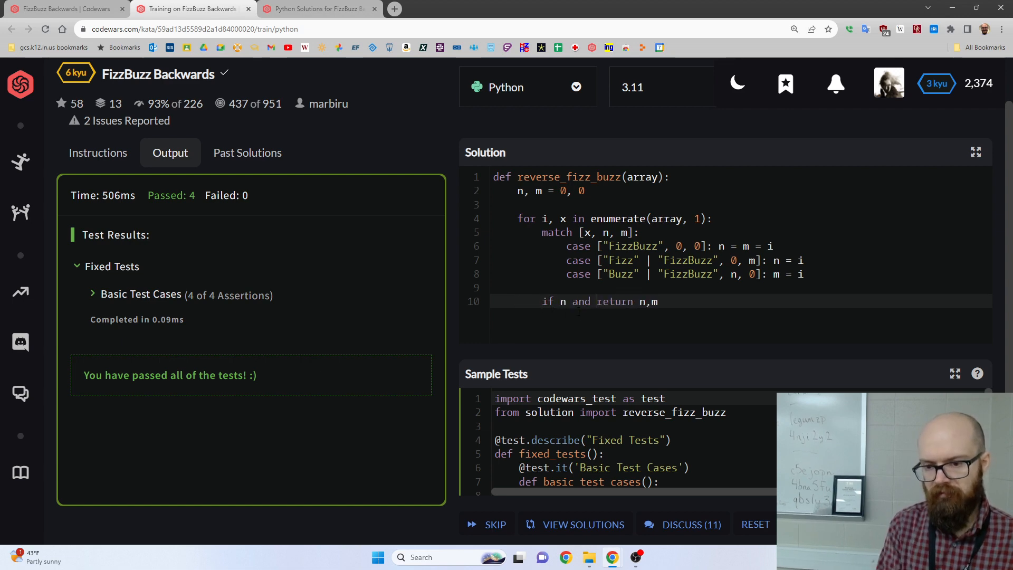
pyautogui.write('m:')
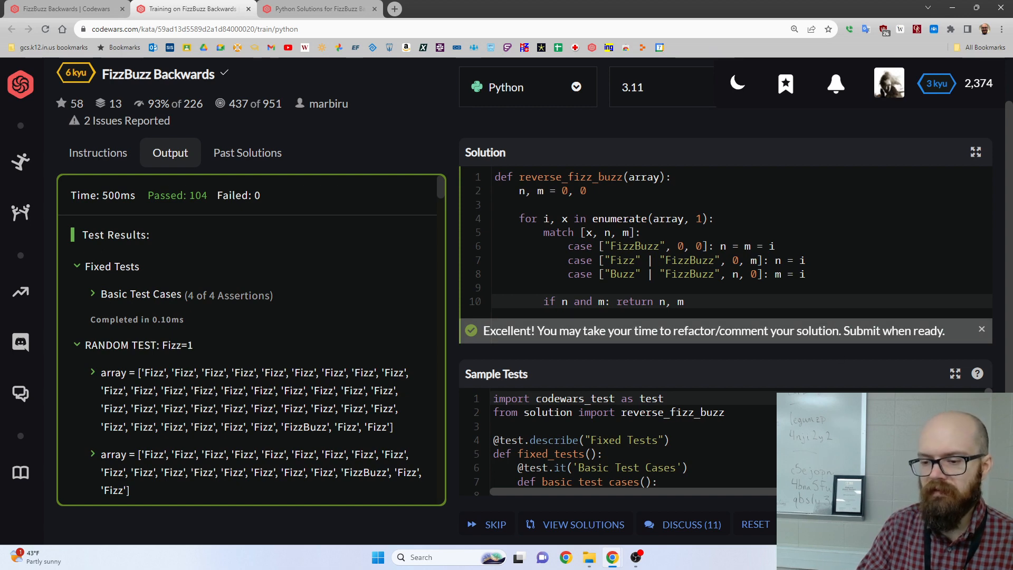
pyautogui.click(583, 524)
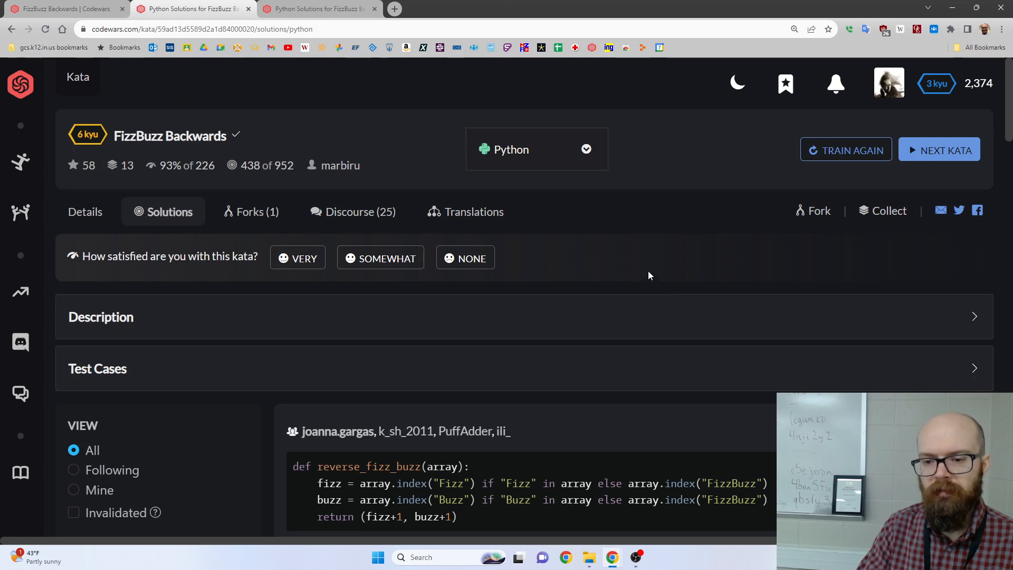
# Step: Review the Best Practices Python solutions, including the index-based and tuple(next(...)) versions
pyautogui.scroll(-3)
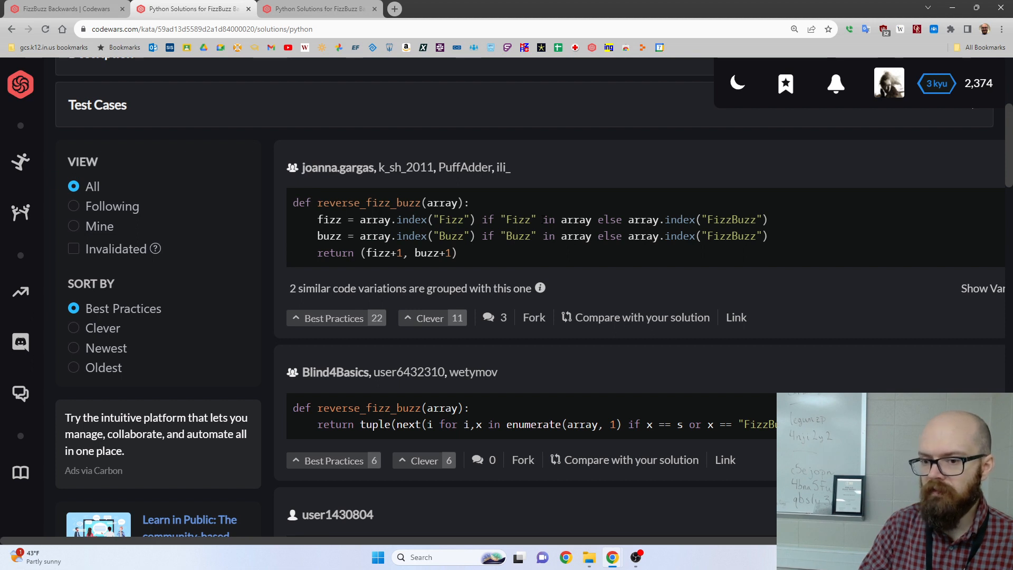
pyautogui.moveTo(608, 261)
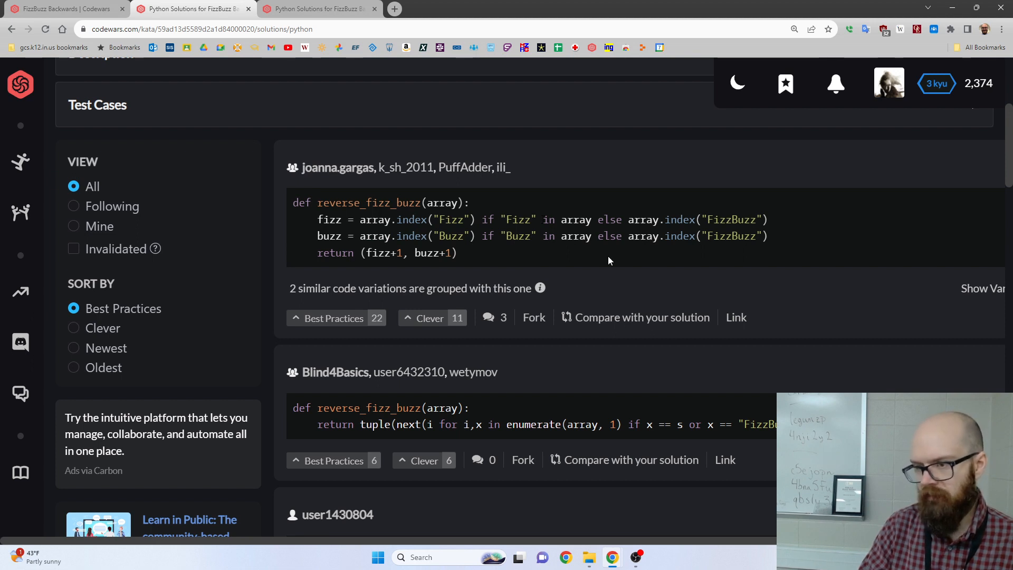
pyautogui.scroll(-3)
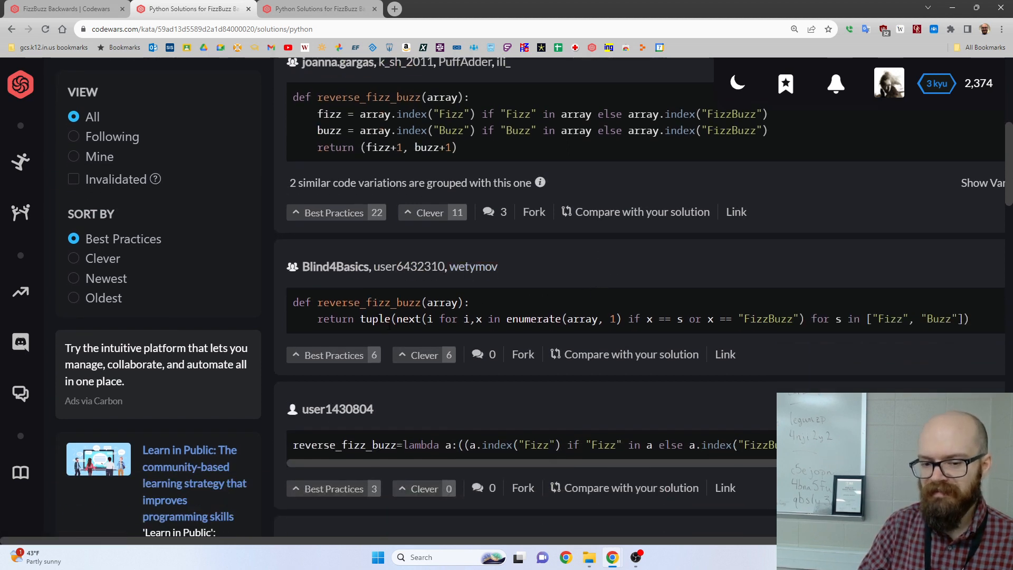
pyautogui.doubleClick(863, 319)
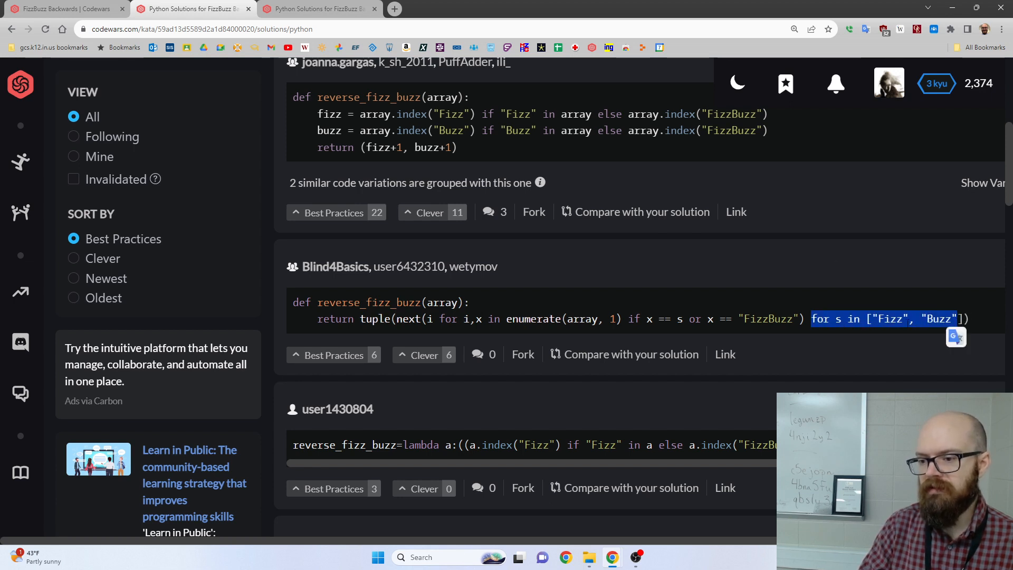
pyautogui.moveTo(612, 281)
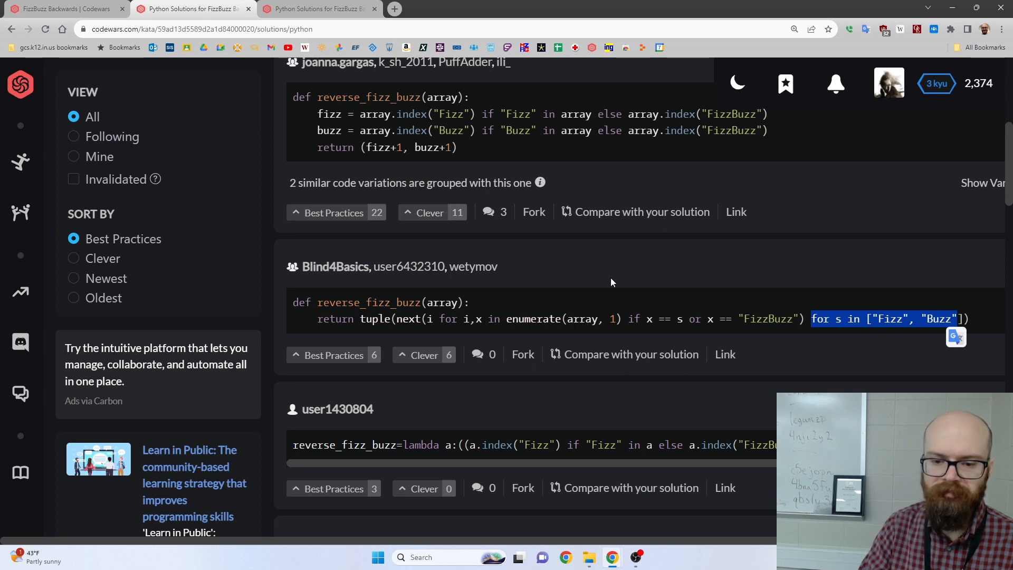
pyautogui.scroll(-3)
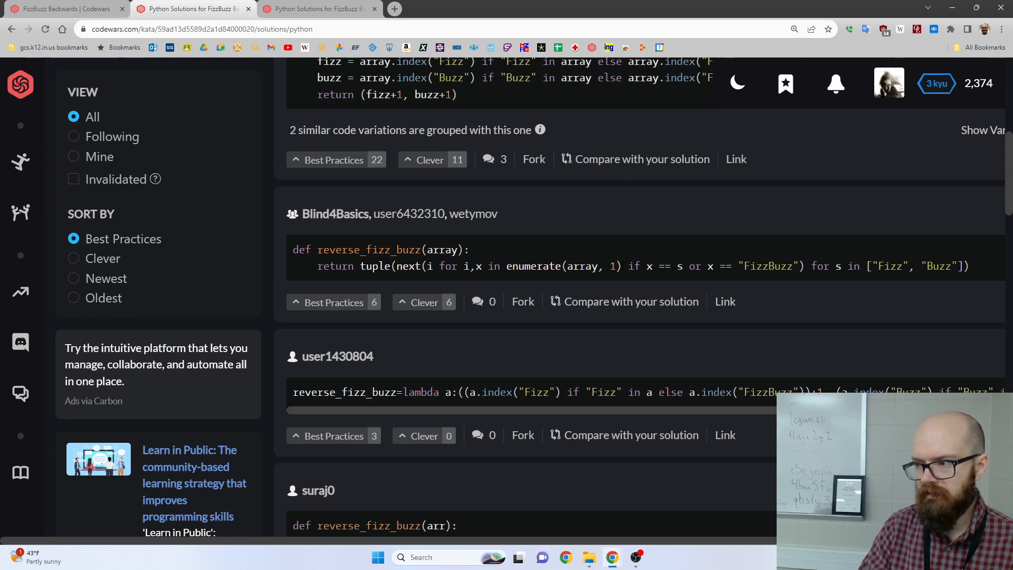
pyautogui.moveTo(614, 280)
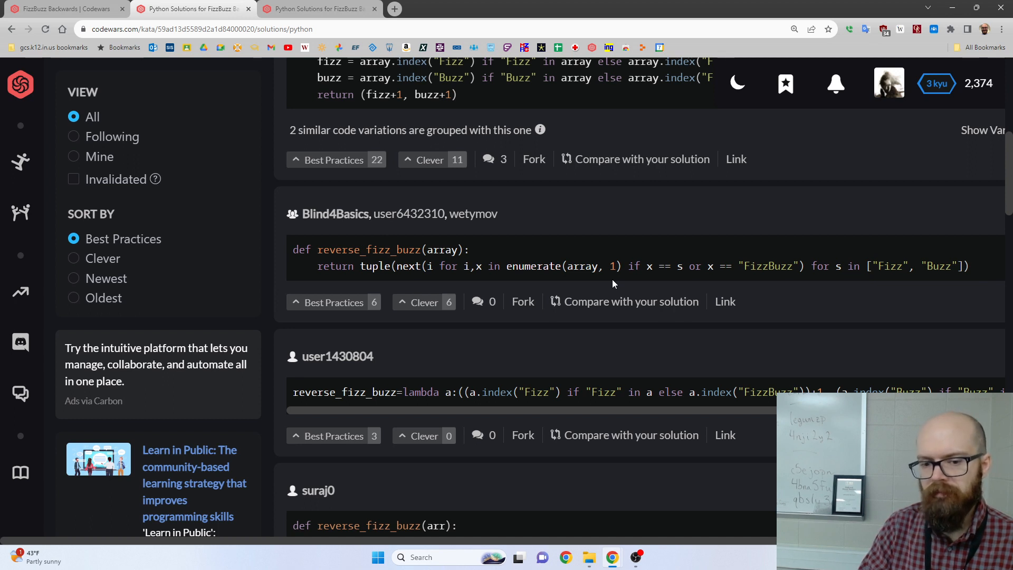
pyautogui.scroll(-3)
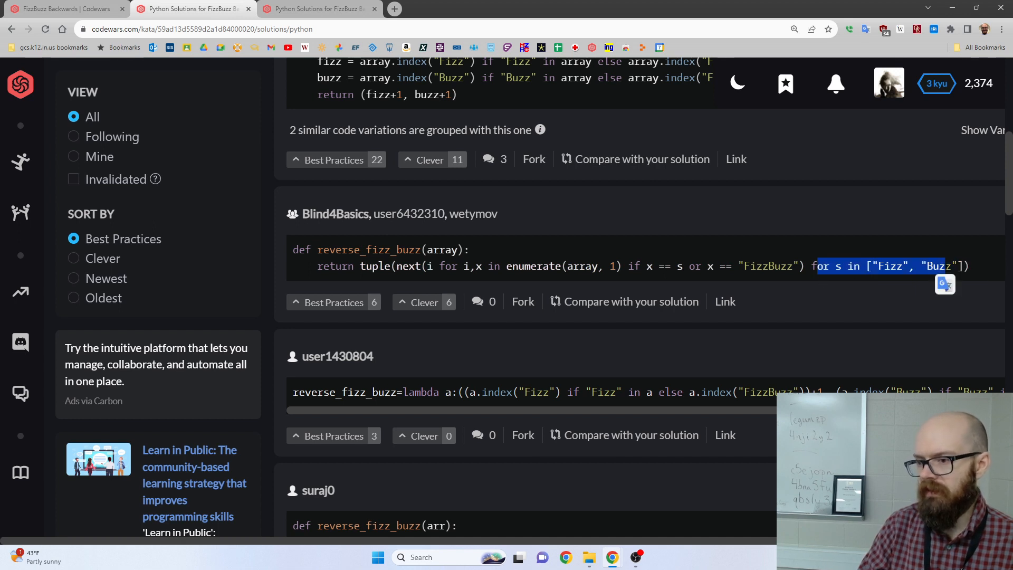
pyautogui.scroll(-3)
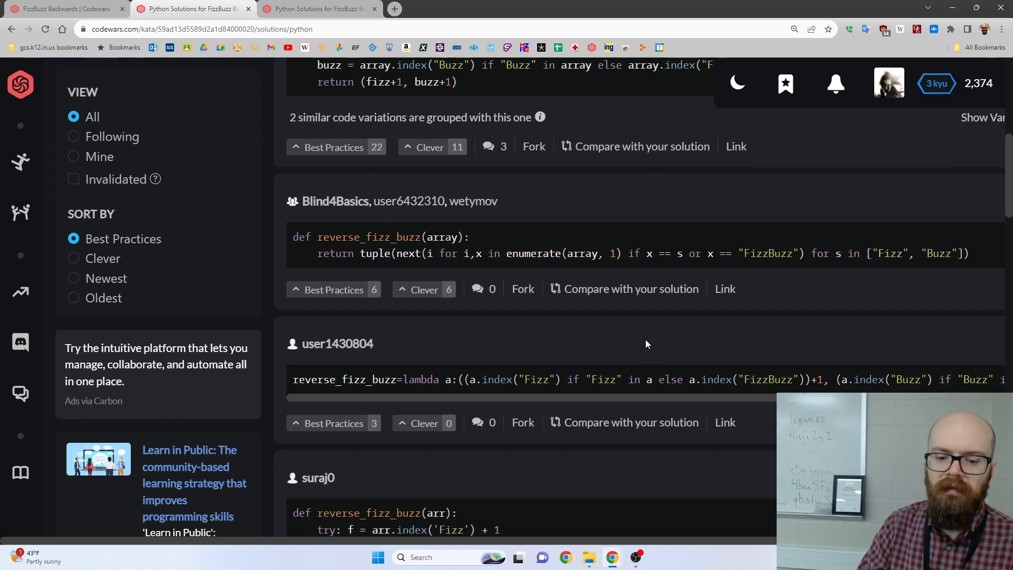
pyautogui.scroll(-3)
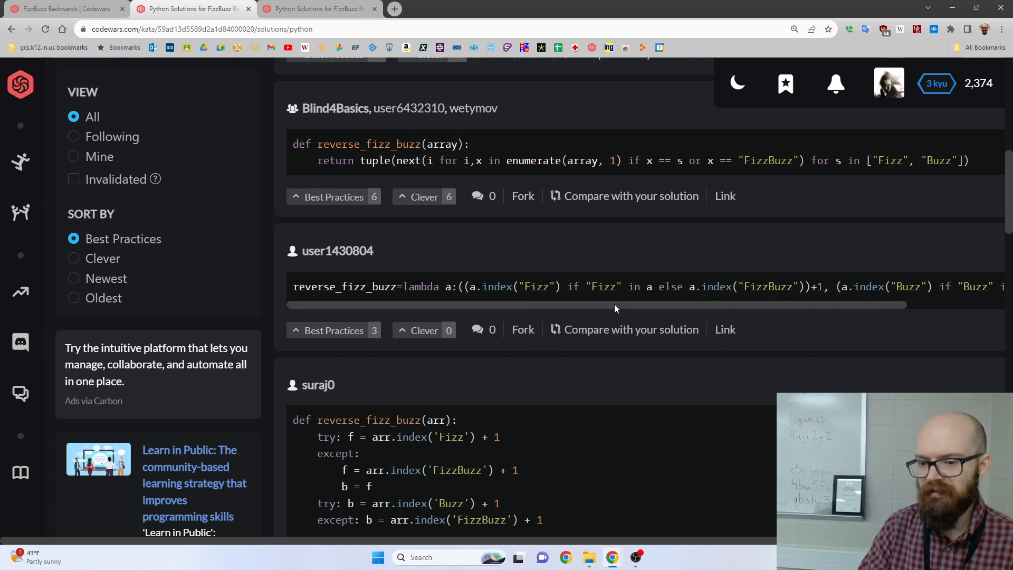
pyautogui.scroll(-3)
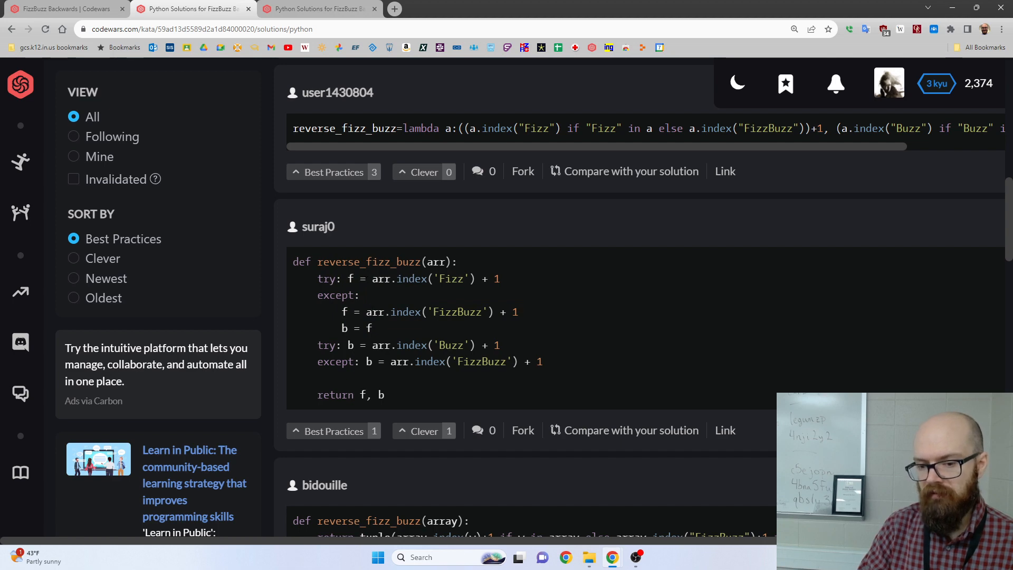
pyautogui.scroll(-3)
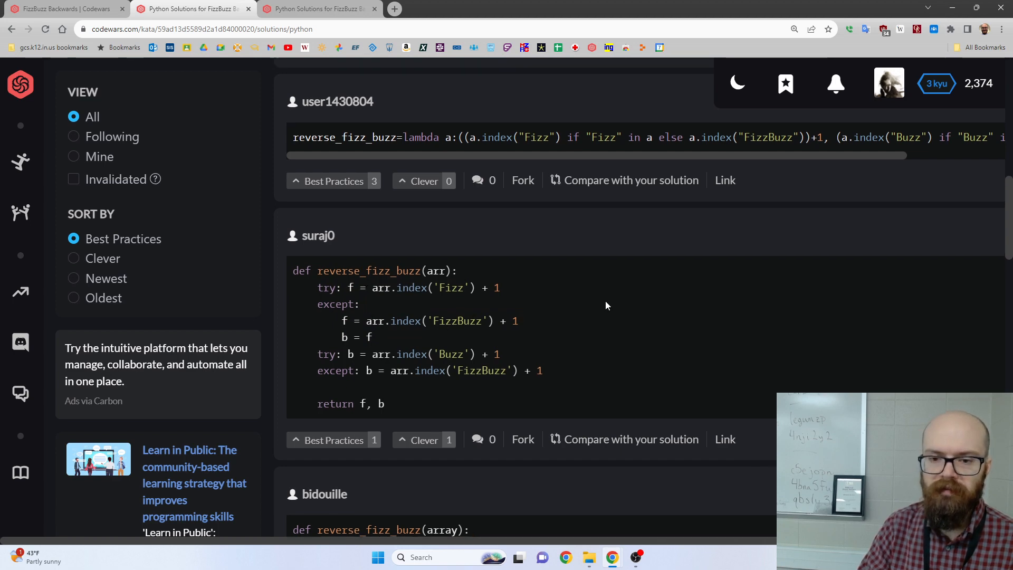
pyautogui.scroll(3)
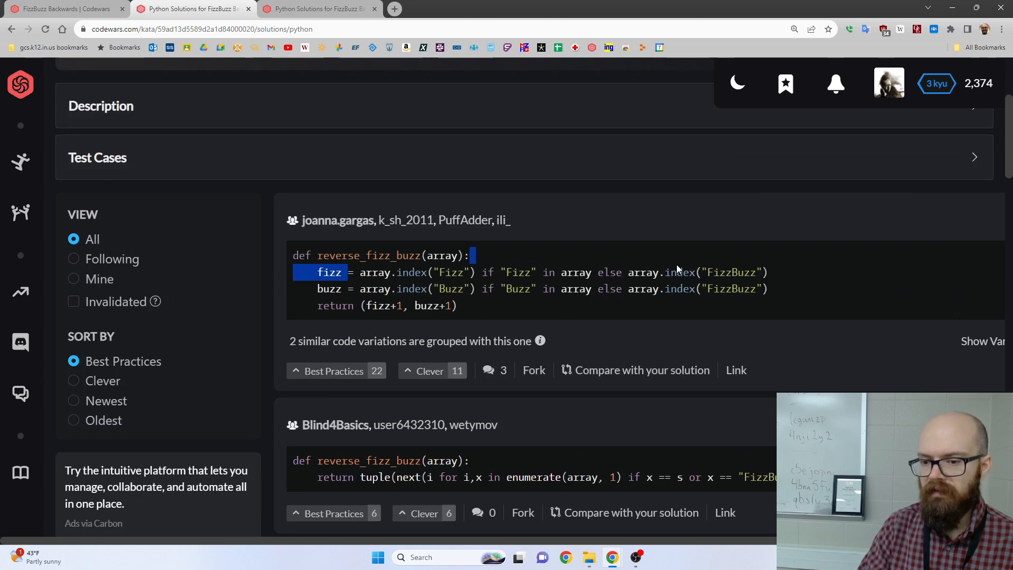
pyautogui.scroll(-3)
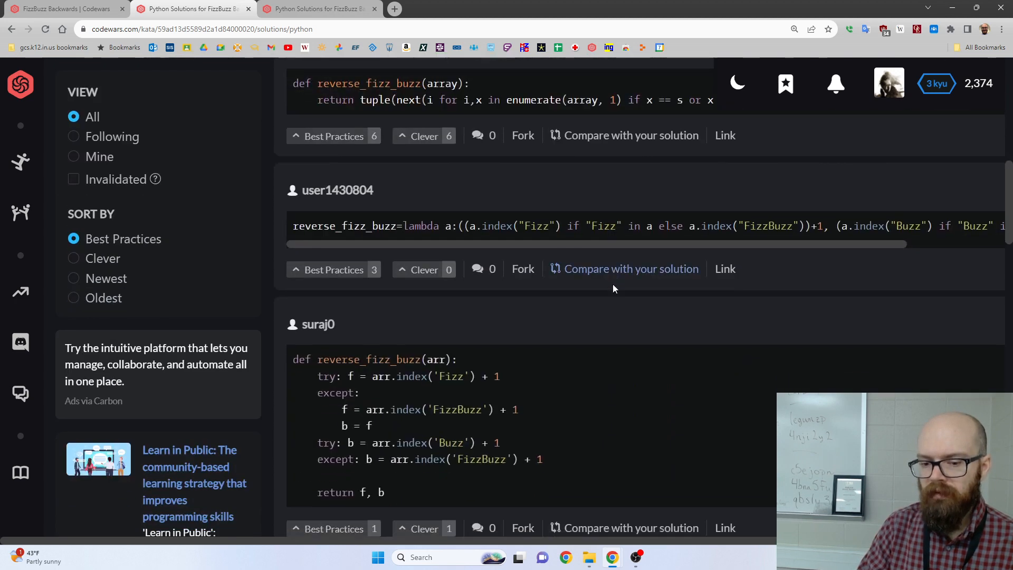
pyautogui.scroll(-3)
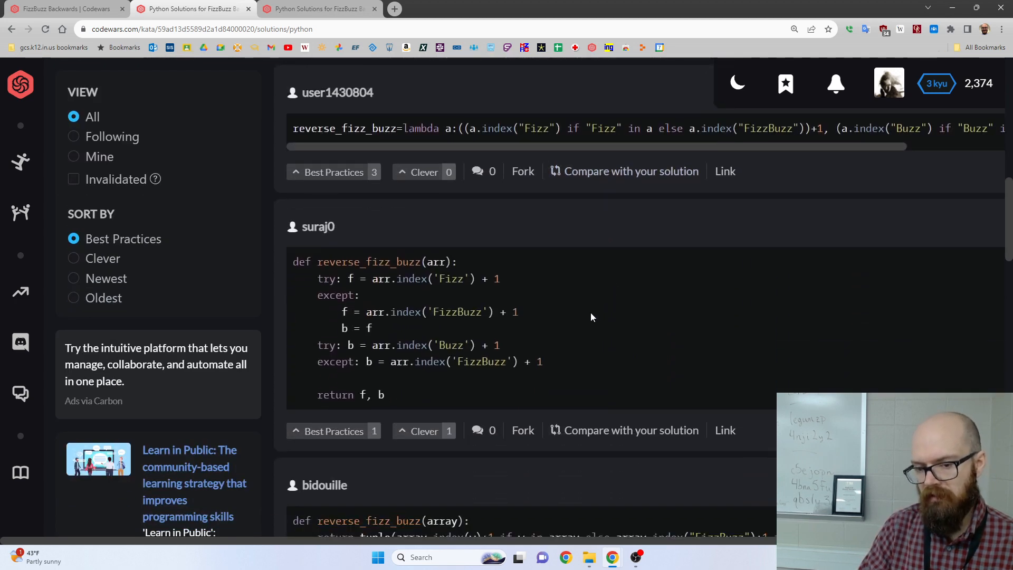
pyautogui.moveTo(585, 319)
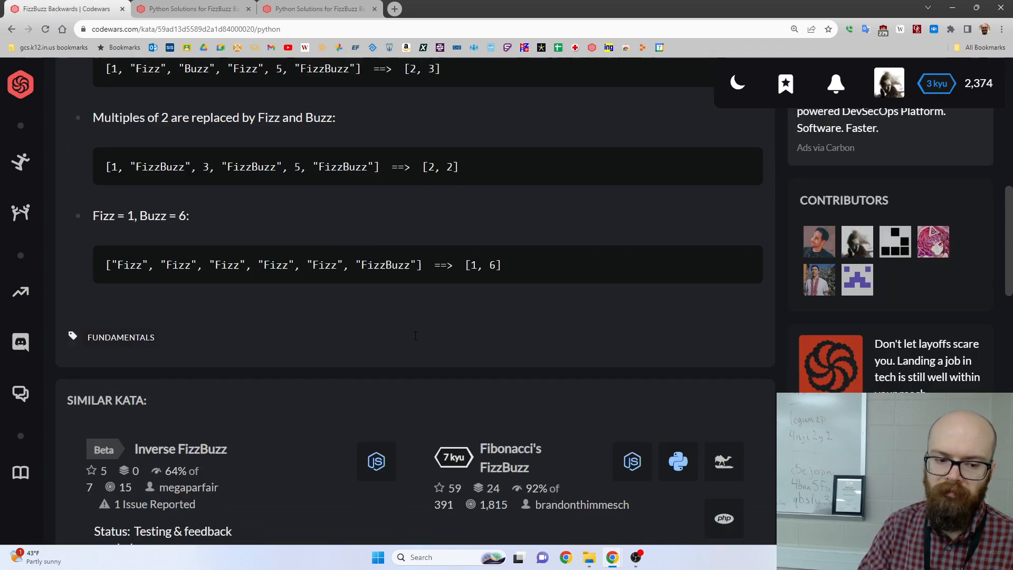
pyautogui.scroll(3)
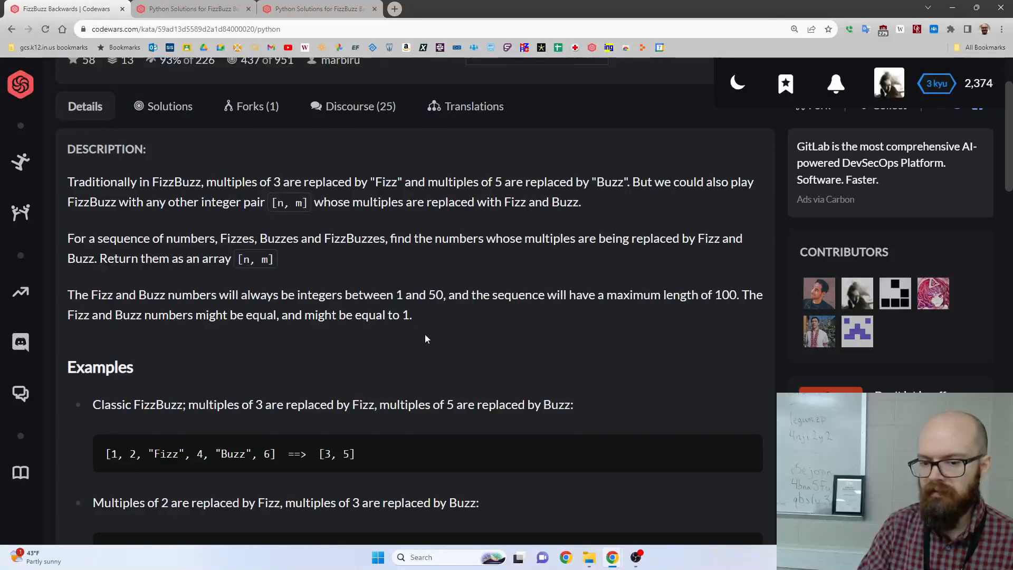
pyautogui.moveTo(434, 313)
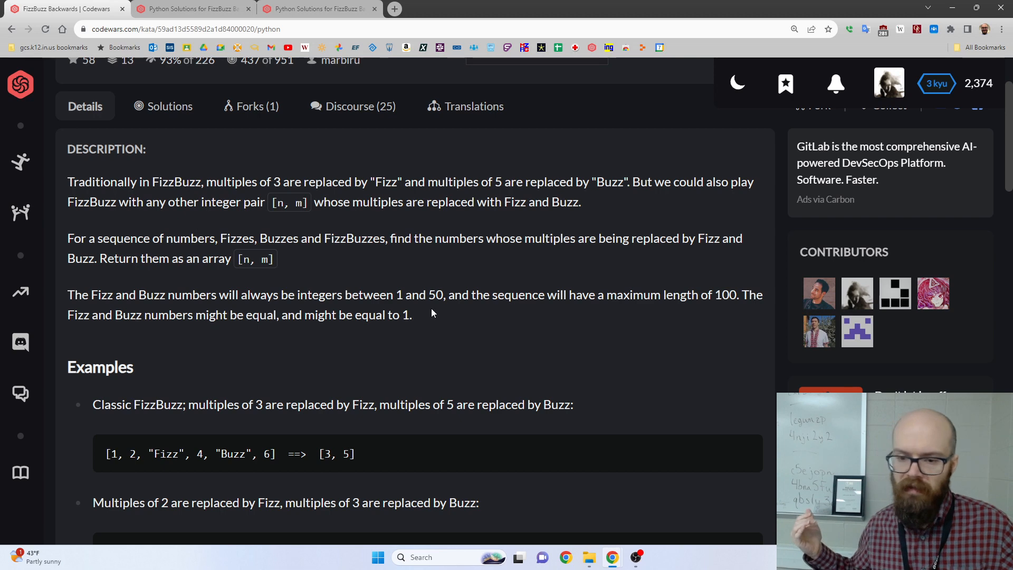
pyautogui.moveTo(428, 289)
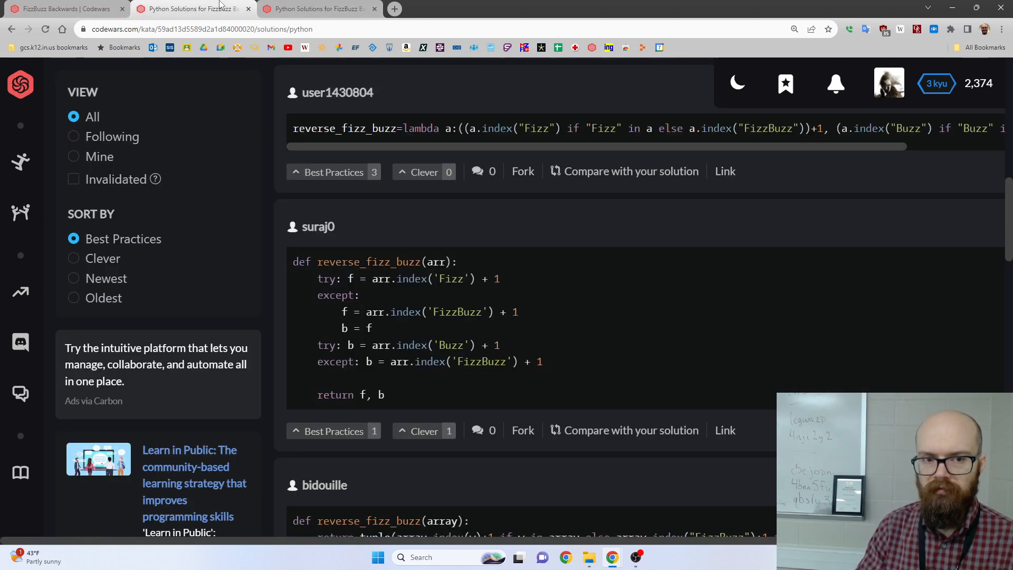
pyautogui.moveTo(632, 310)
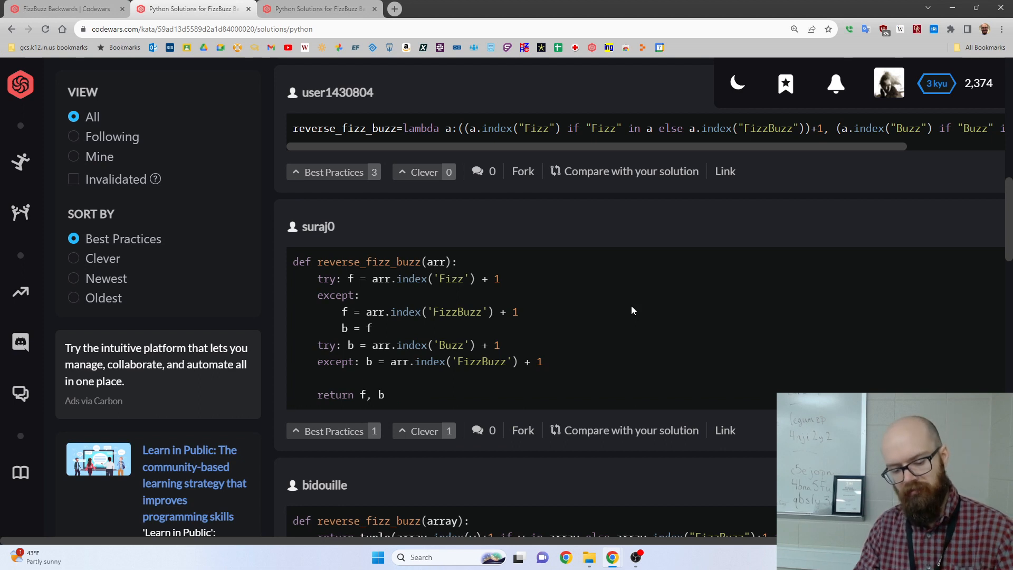
pyautogui.moveTo(600, 306)
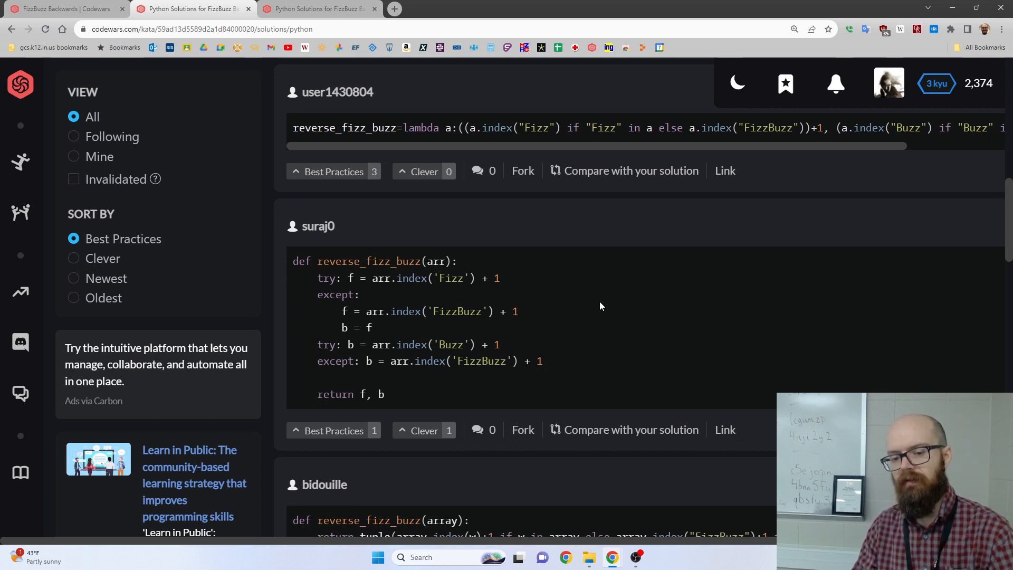
pyautogui.scroll(-3)
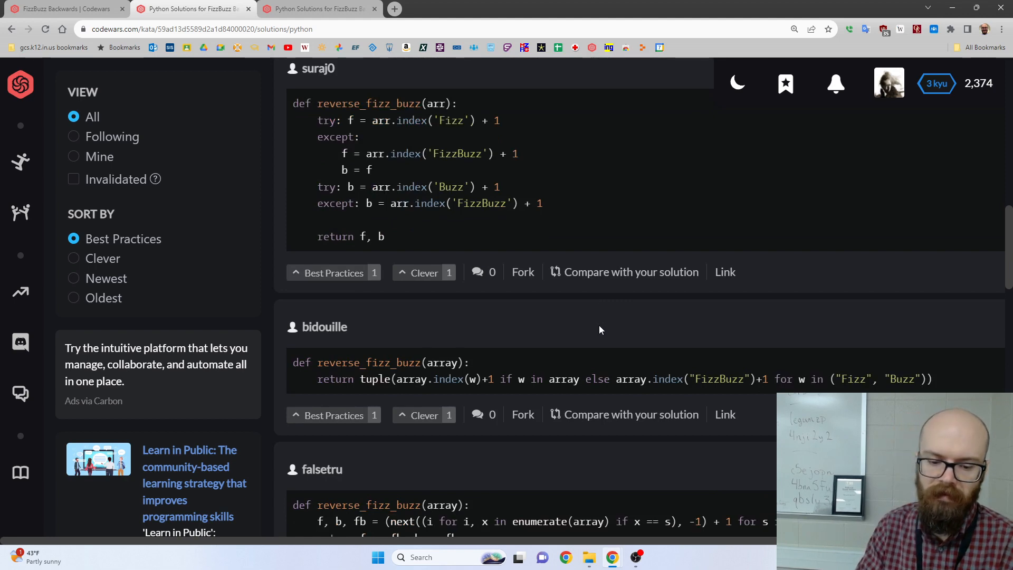
pyautogui.scroll(-3)
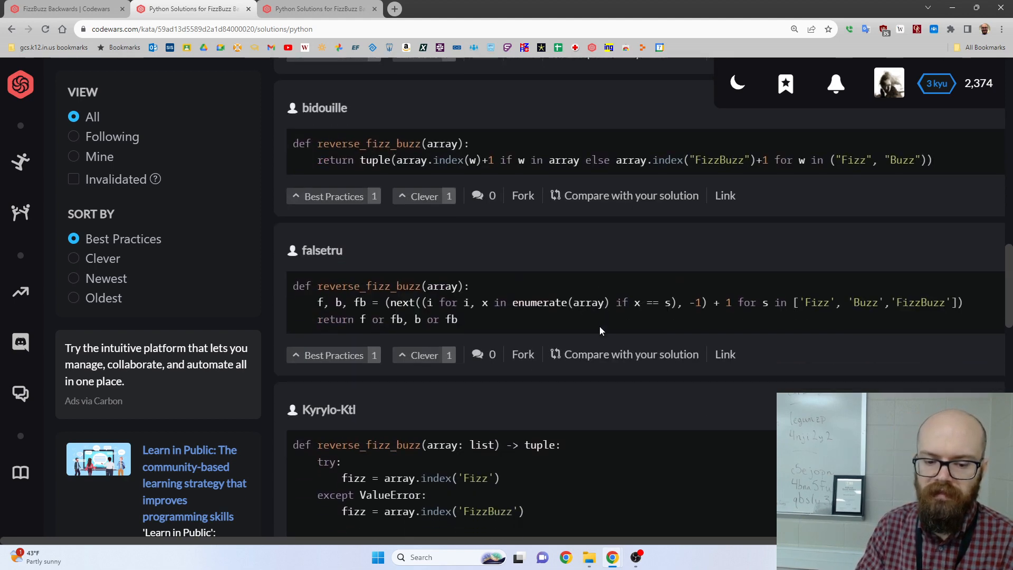
pyautogui.scroll(-3)
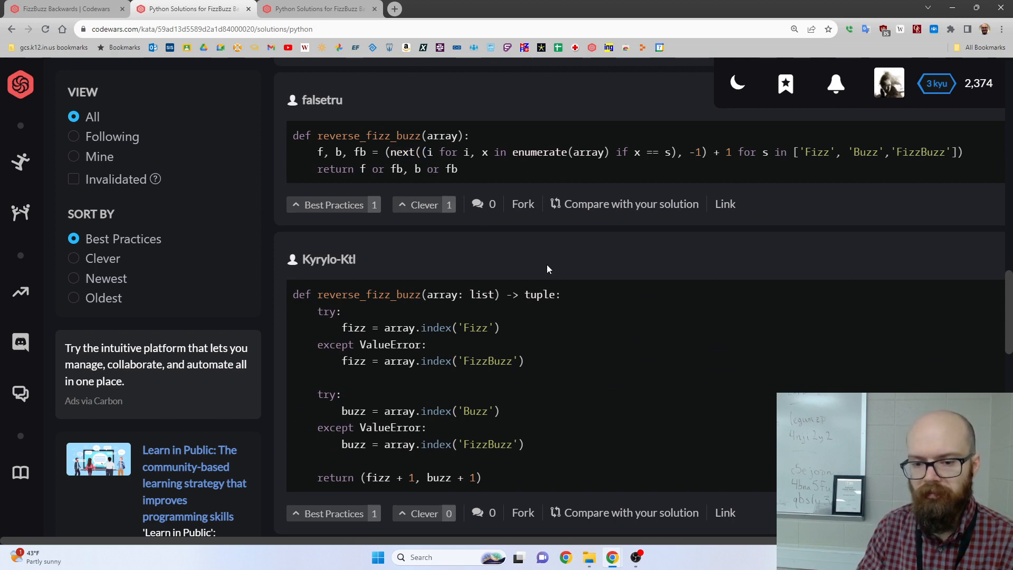
pyautogui.scroll(-3)
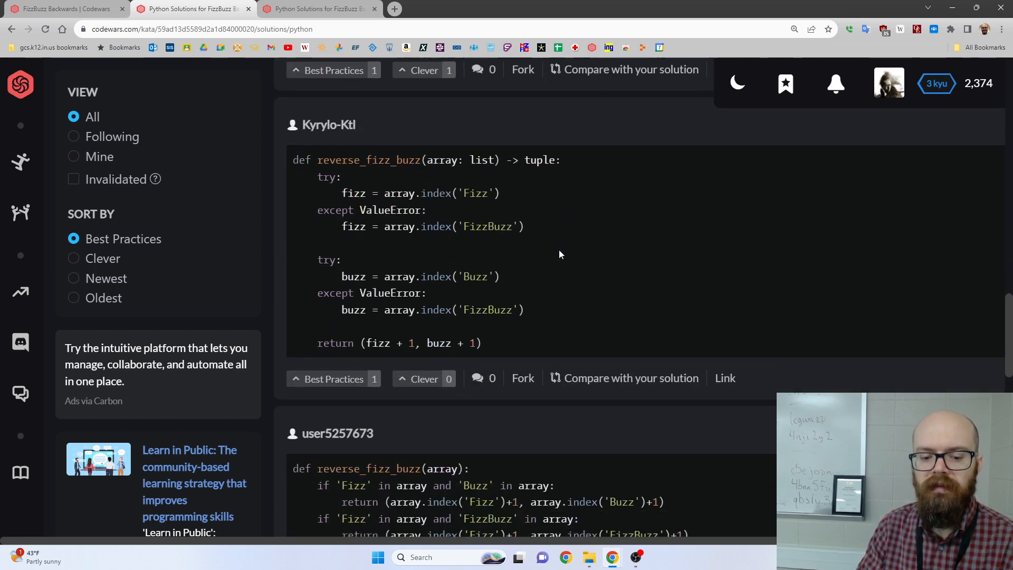
pyautogui.scroll(-3)
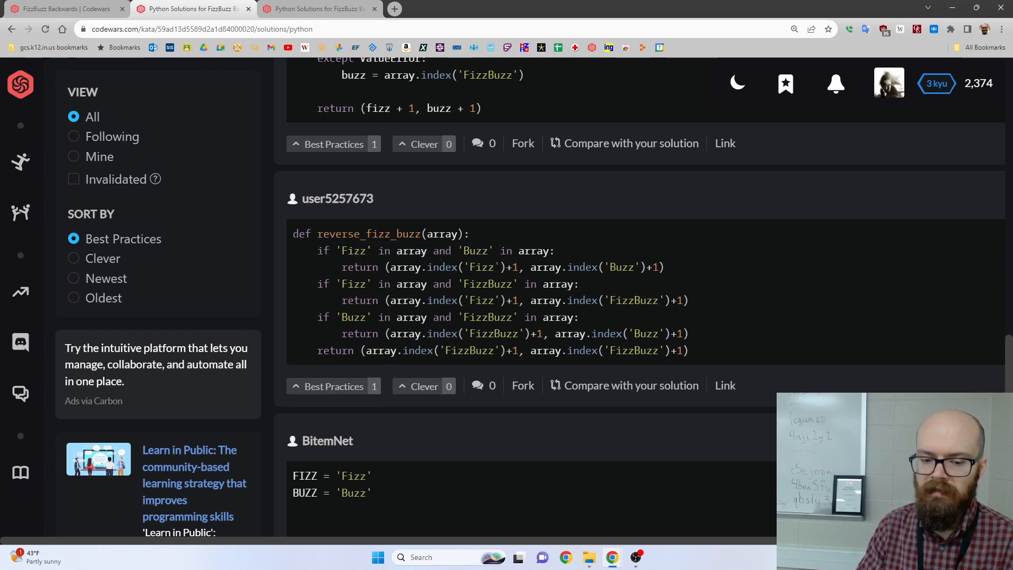
pyautogui.scroll(-3)
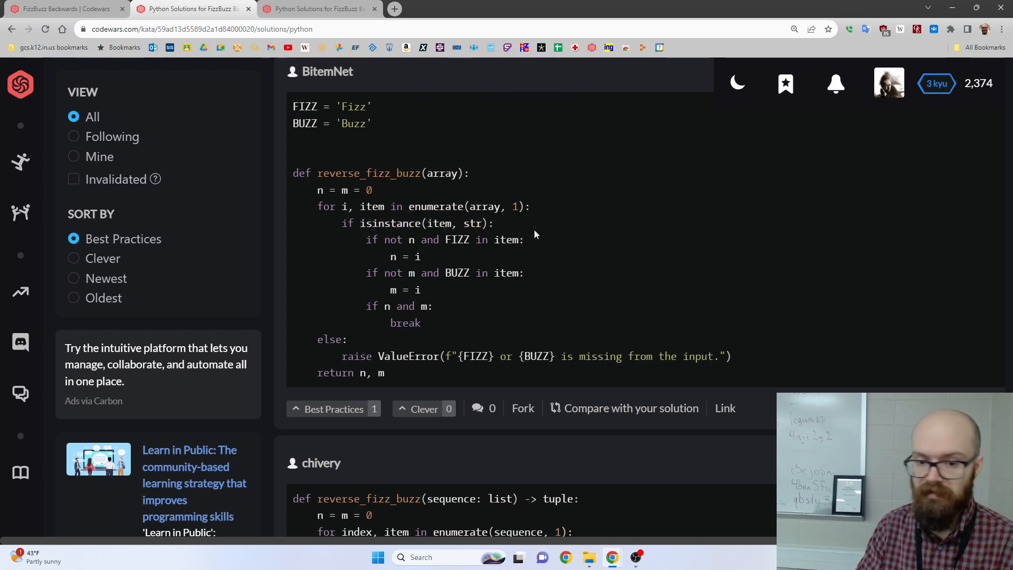
pyautogui.scroll(-3)
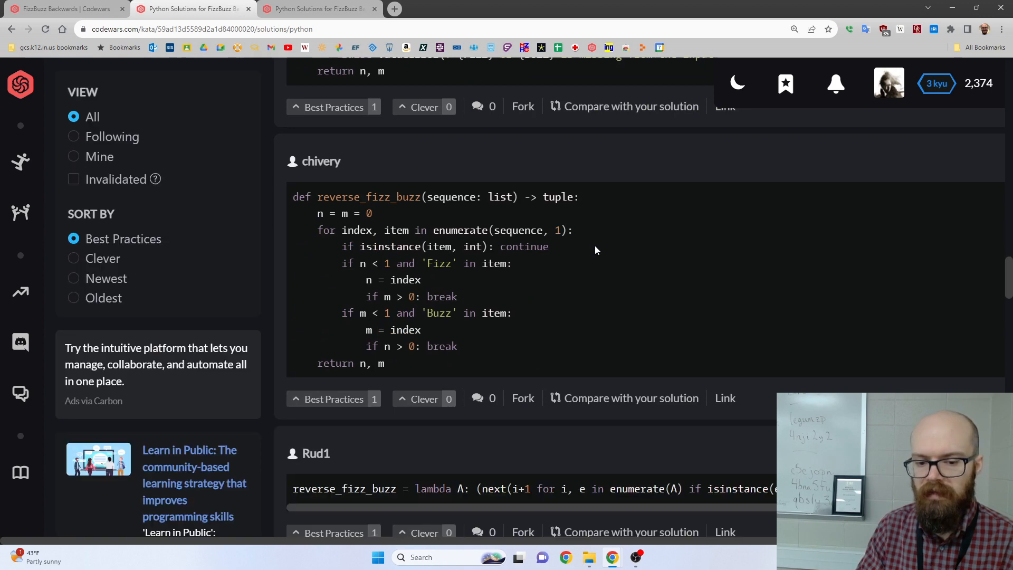
pyautogui.scroll(-3)
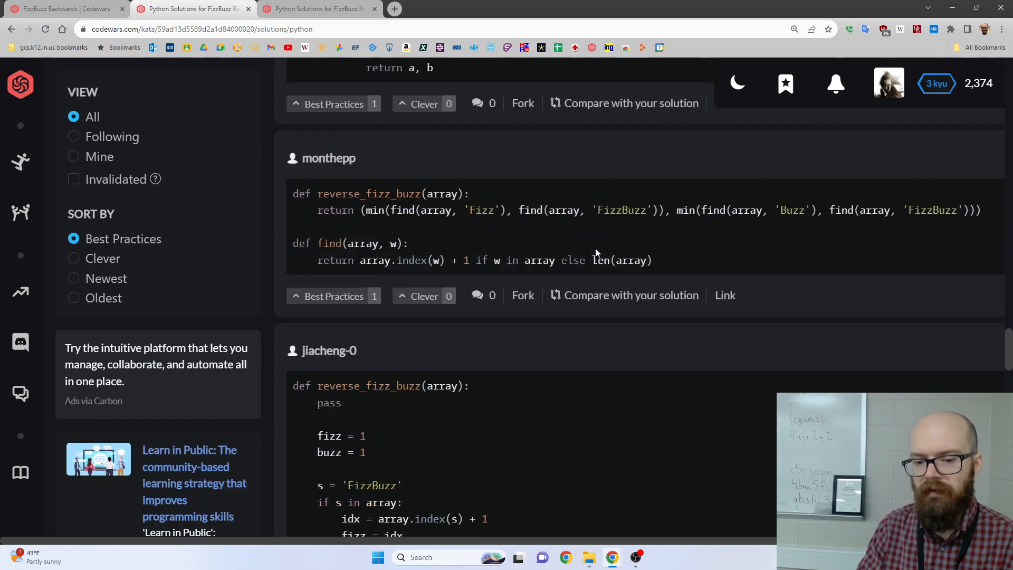
pyautogui.scroll(3)
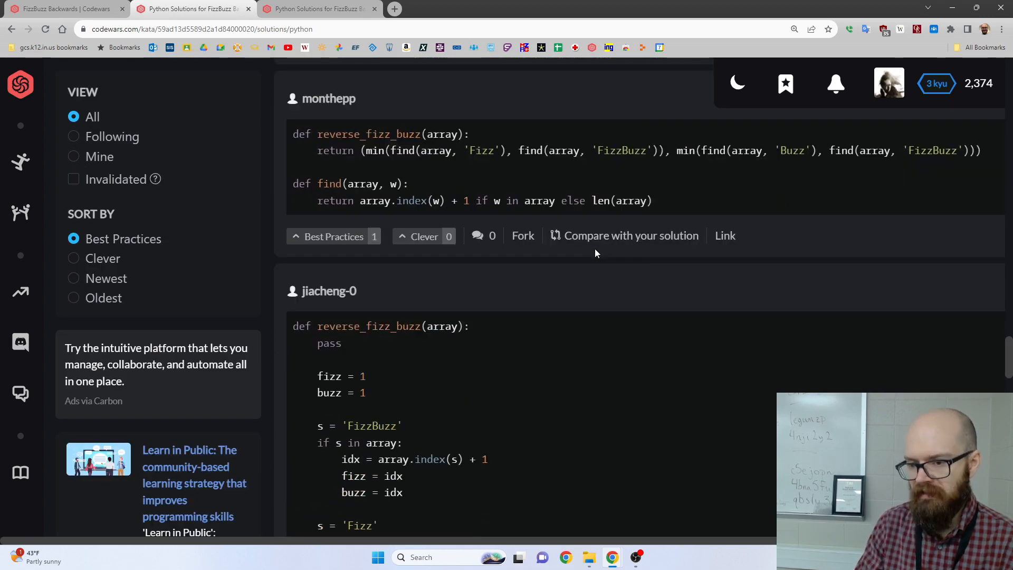